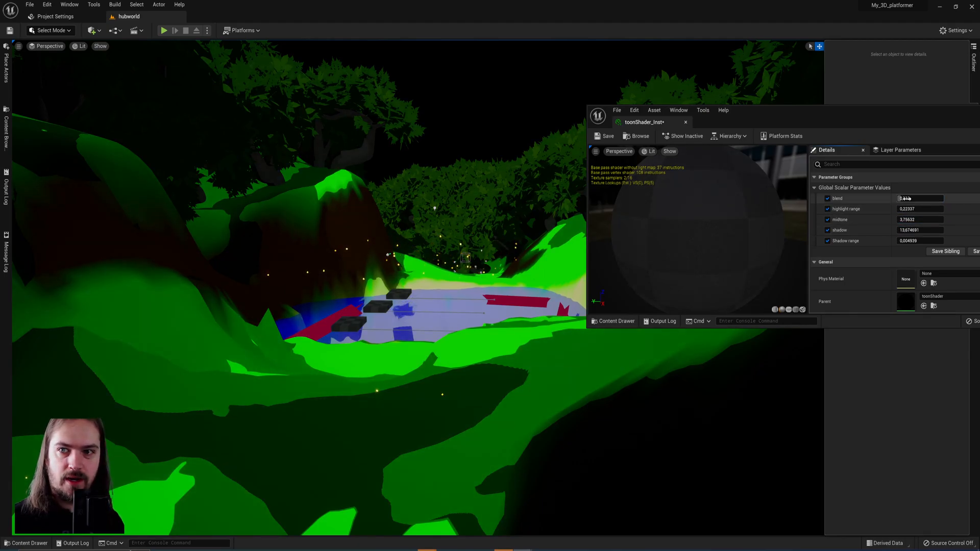
- Create a new Material asset in the levels content folder from the Add menu
{"action": "left_click", "coordinate": [24, 360]}
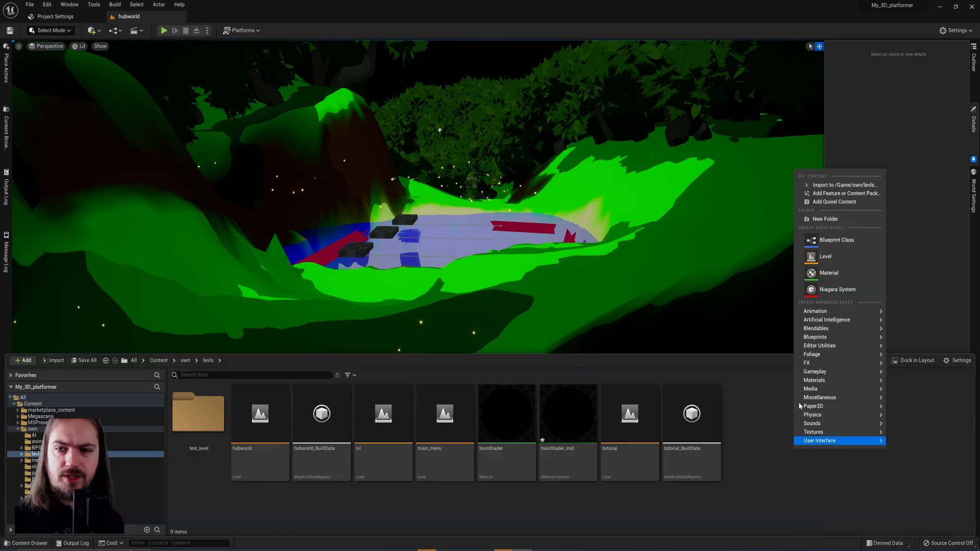
{"action": "left_click", "coordinate": [829, 272]}
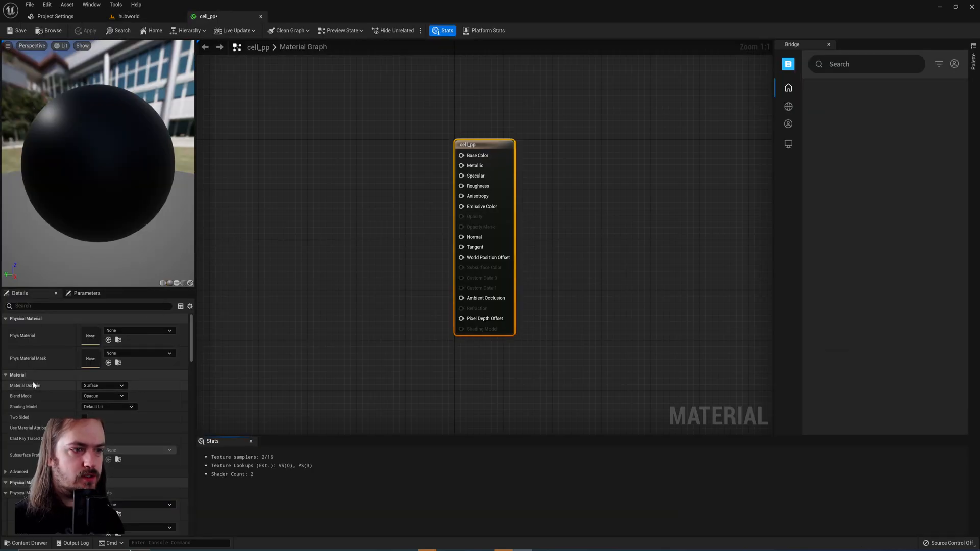
- Set the cell_pp material's domain to Post Process so only Emissive Color remains active
{"action": "left_click", "coordinate": [104, 385]}
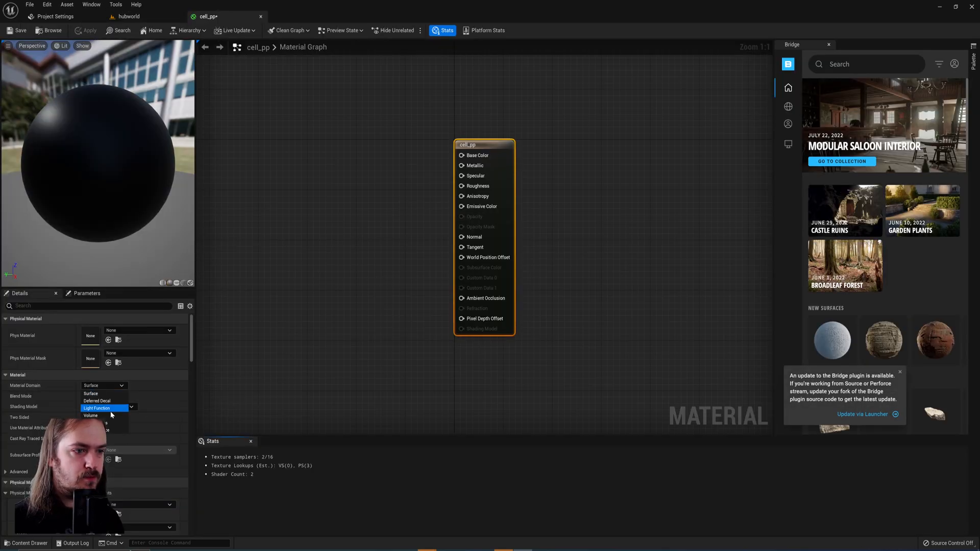
{"action": "left_click", "coordinate": [96, 408]}
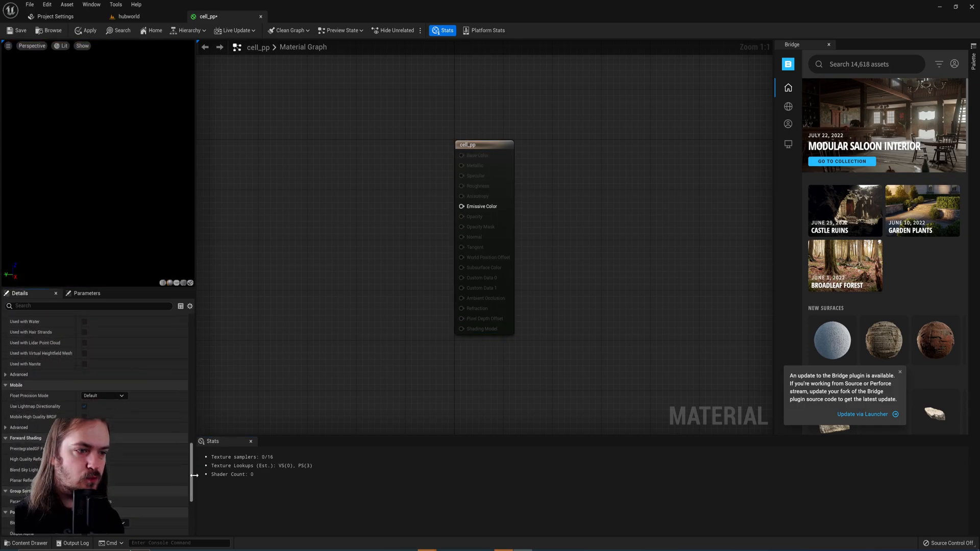
{"action": "scroll", "scroll_direction": "down", "scroll_amount": 3}
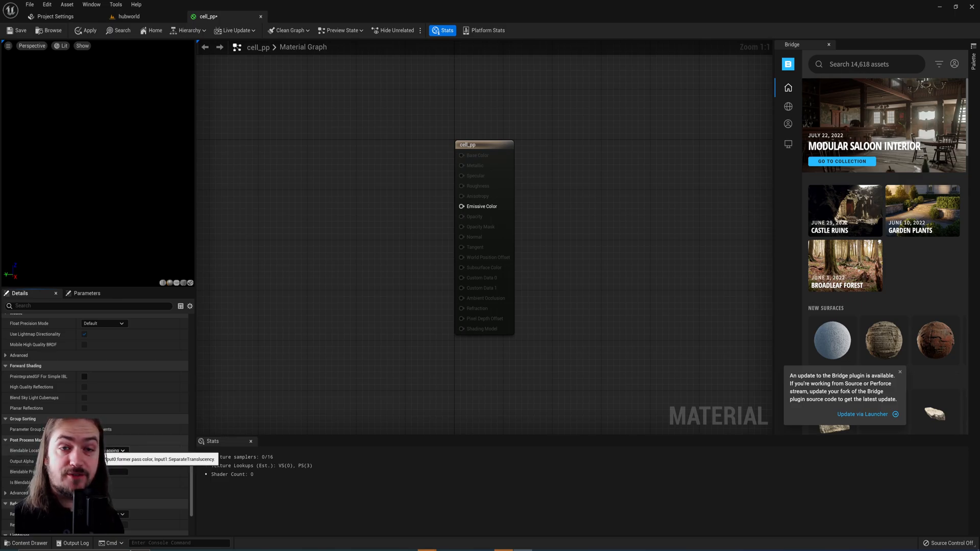
{"action": "mouse_move", "coordinate": [279, 434]}
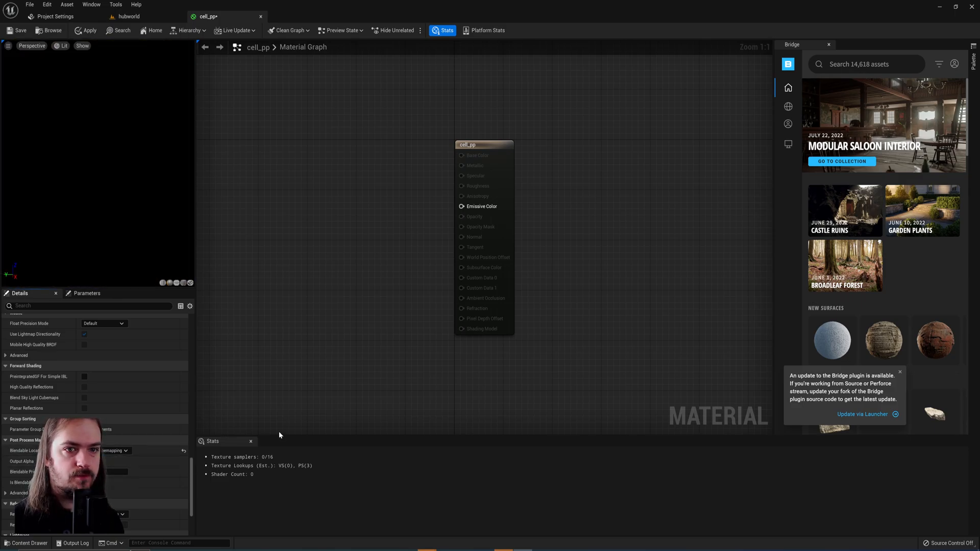
{"action": "mouse_move", "coordinate": [296, 338]}
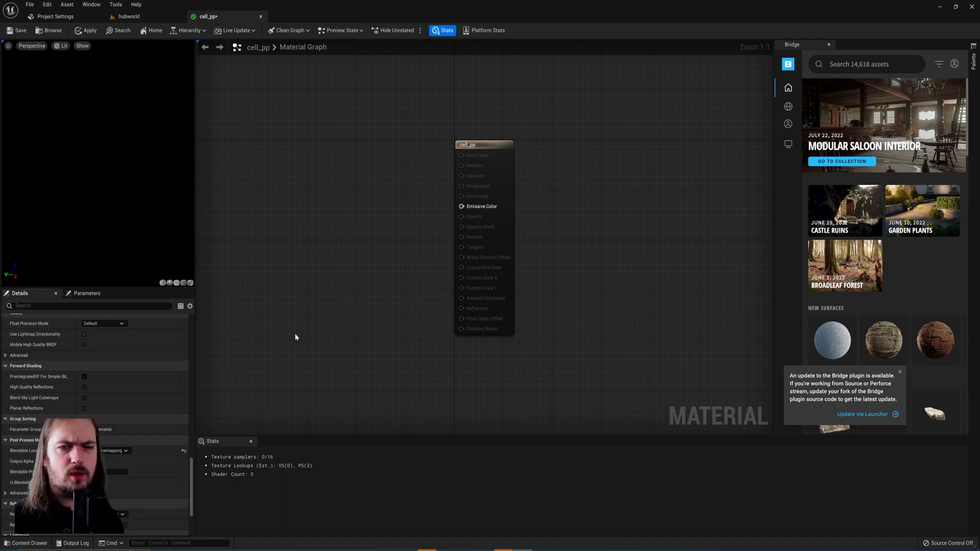
{"action": "left_click", "coordinate": [484, 139]}
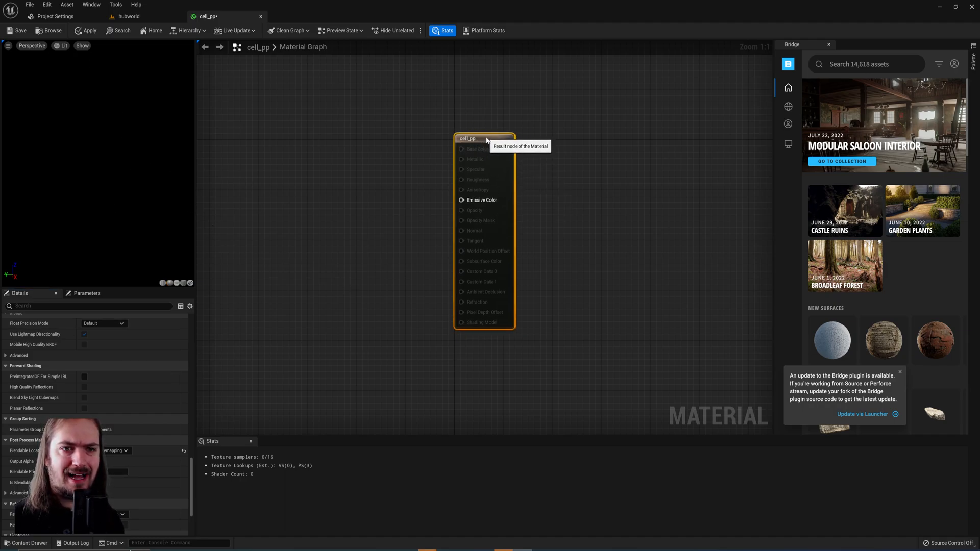
{"action": "mouse_move", "coordinate": [449, 238]}
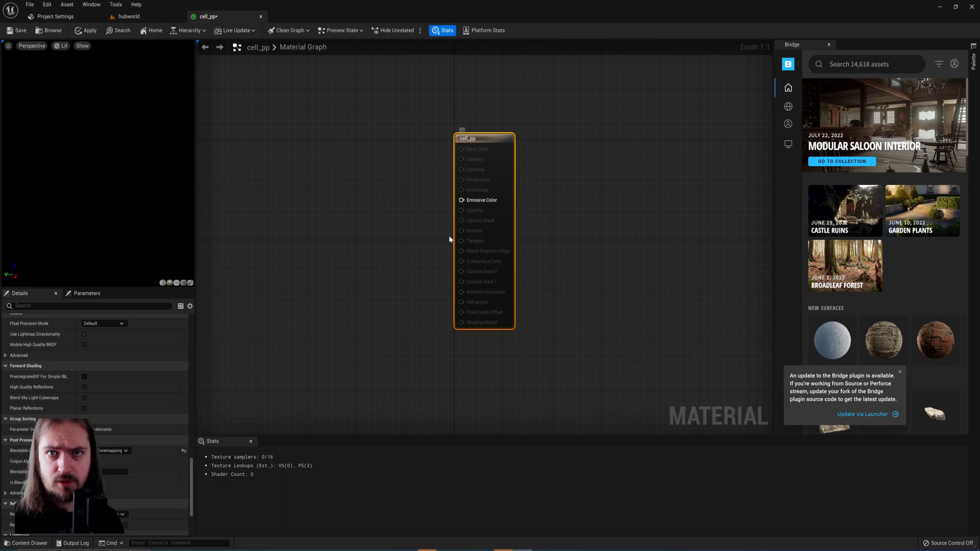
- Add a SceneTexture node reading PostProcessInput0 to feed Emissive Color
{"action": "type", "text": "scene"}
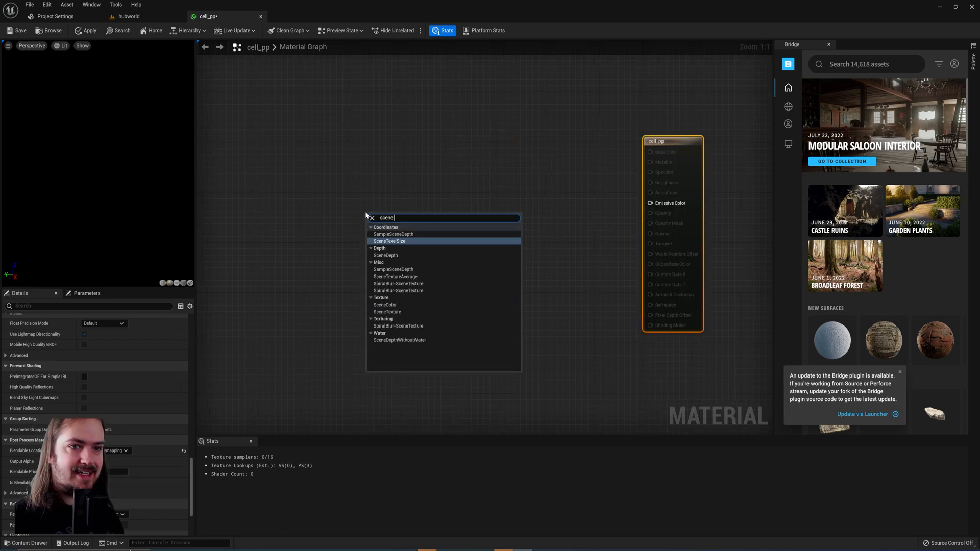
{"action": "left_click", "coordinate": [385, 304]}
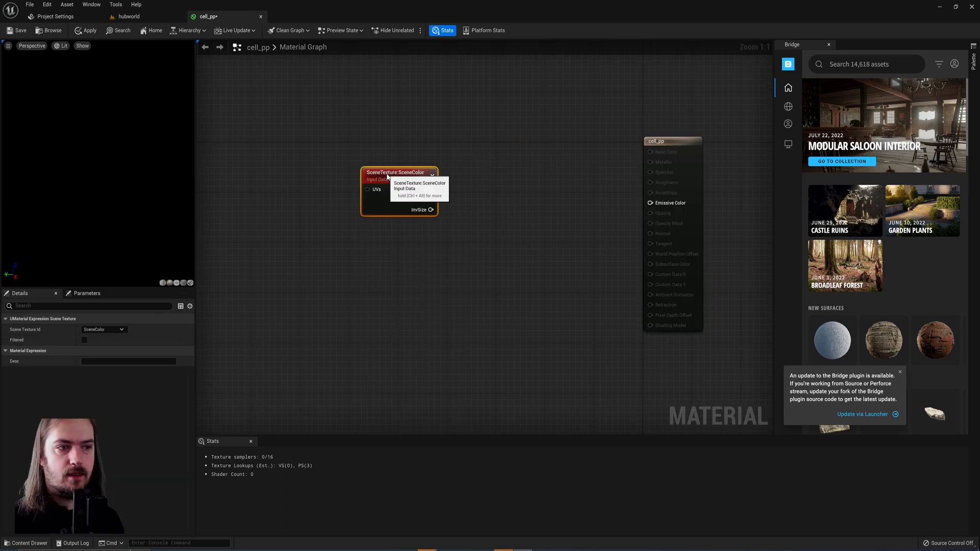
{"action": "left_click", "coordinate": [104, 330]}
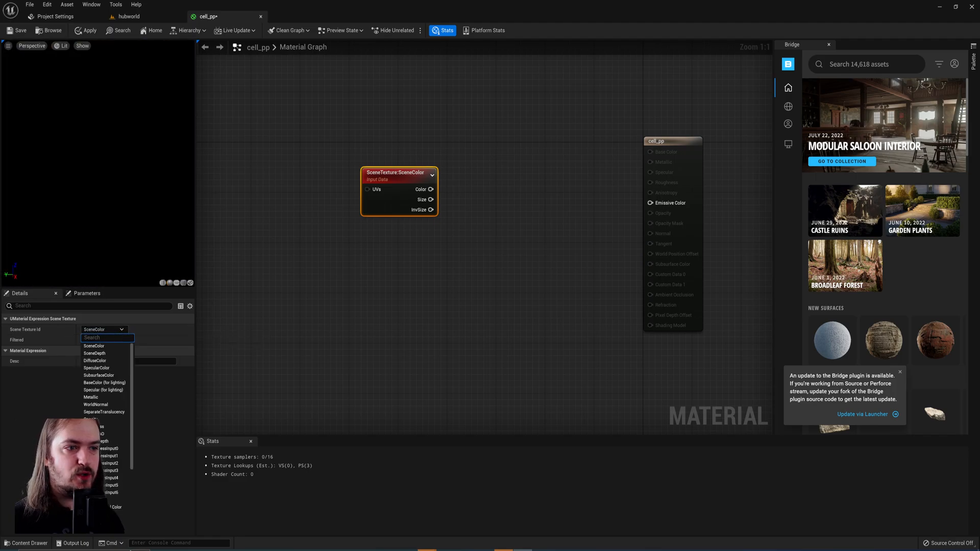
{"action": "scroll", "scroll_direction": "down", "scroll_amount": 3}
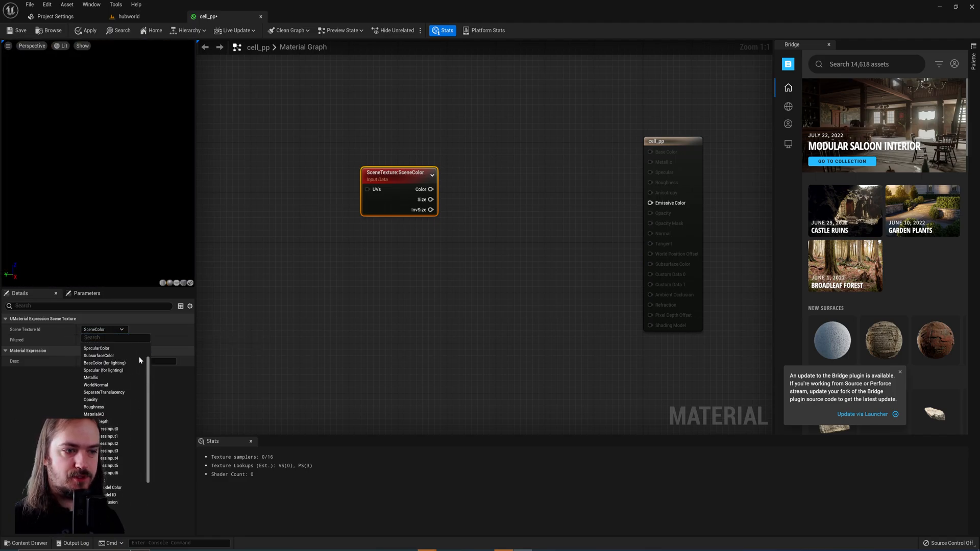
{"action": "scroll", "scroll_direction": "up", "scroll_amount": 3}
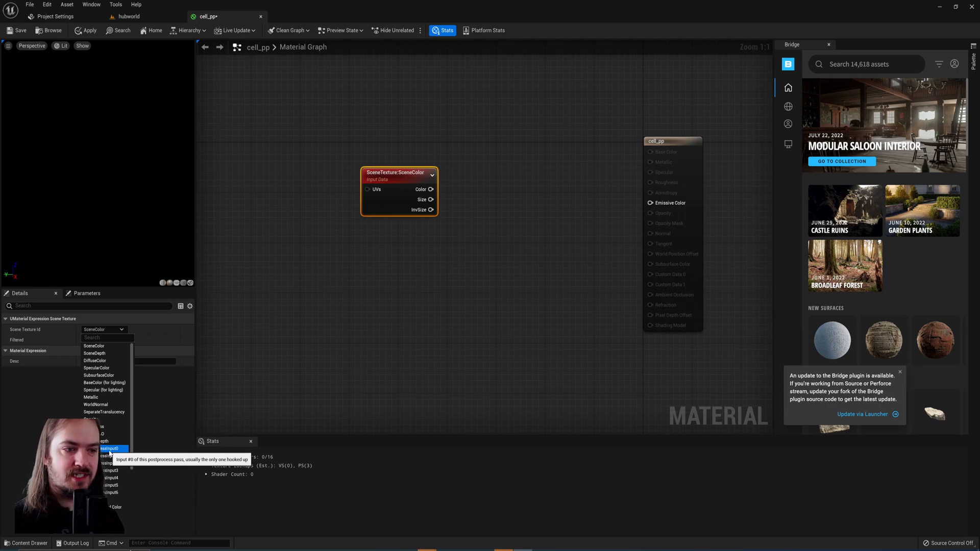
{"action": "left_click", "coordinate": [107, 448]}
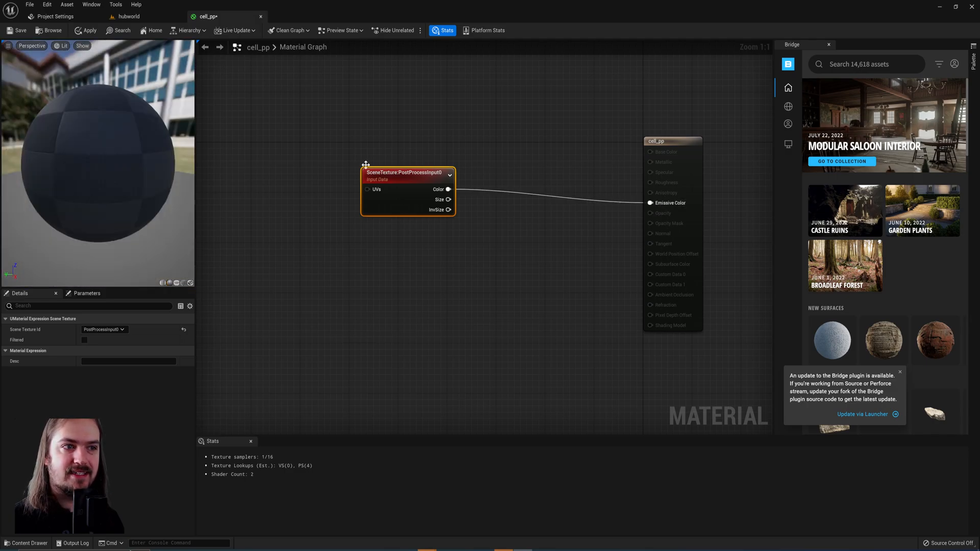
{"action": "mouse_move", "coordinate": [428, 224]}
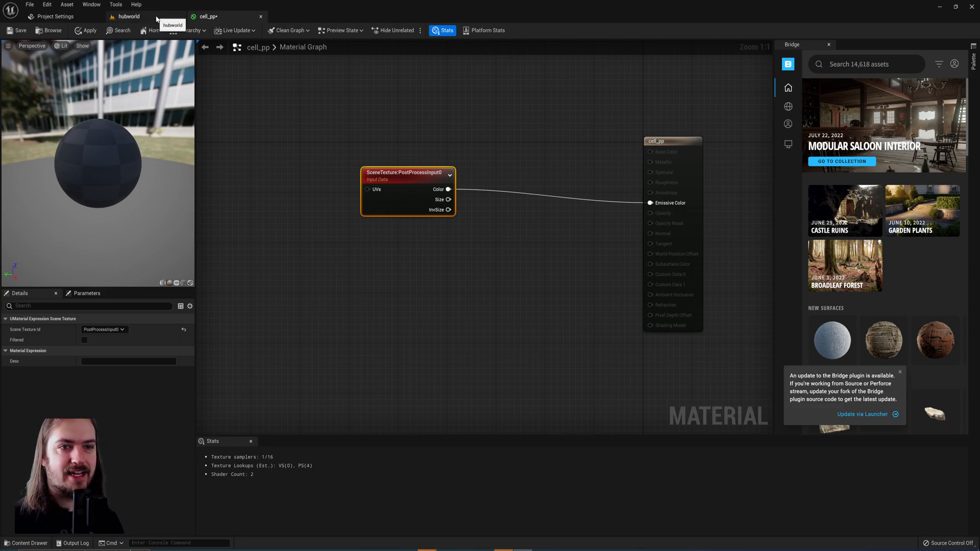
{"action": "left_click", "coordinate": [129, 16]}
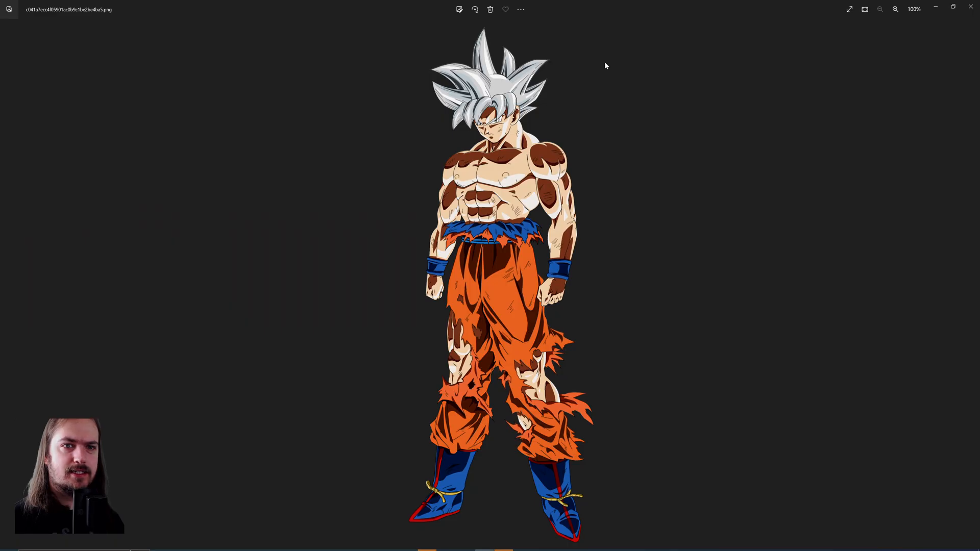
{"action": "mouse_move", "coordinate": [855, 307]}
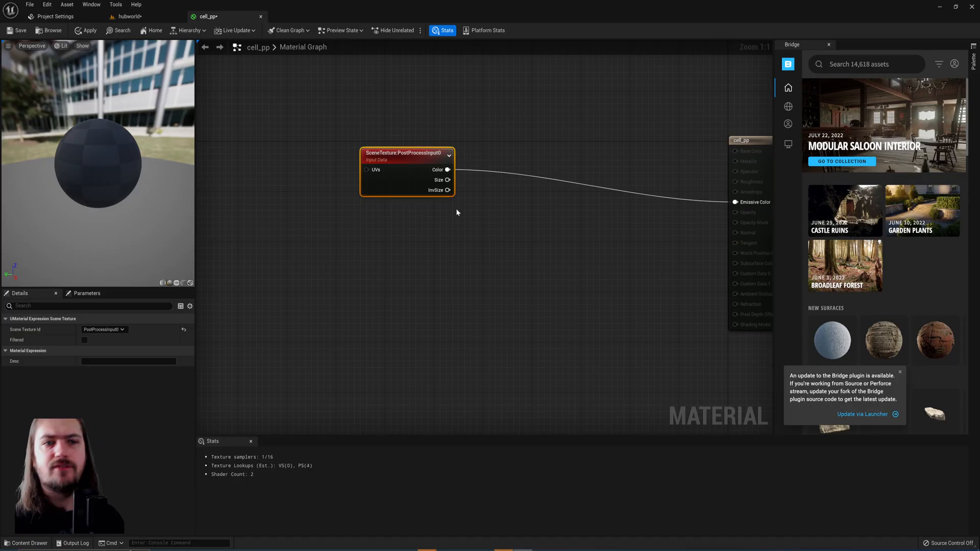
{"action": "mouse_move", "coordinate": [408, 150]}
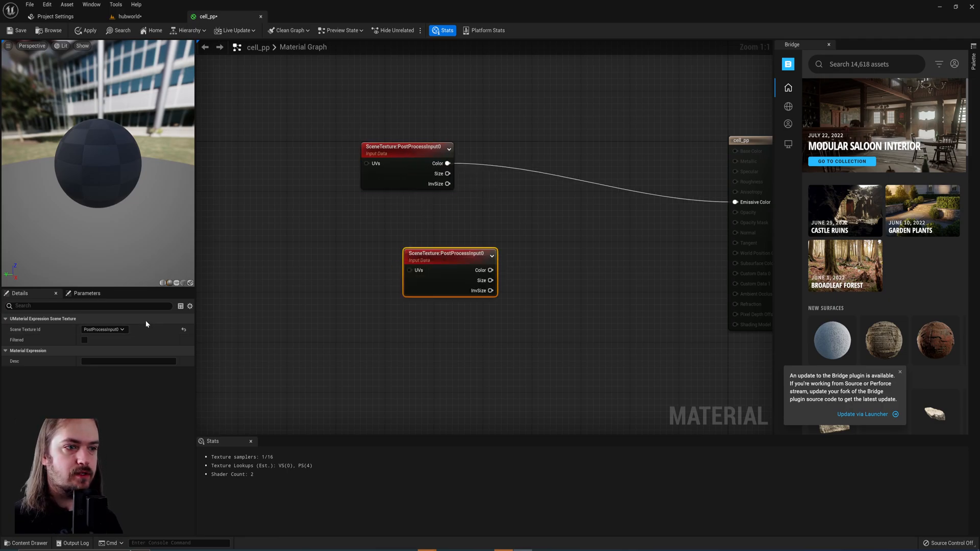
- Set the duplicated SceneTexture node to read BaseColor (for lighting)
{"action": "left_click", "coordinate": [104, 330]}
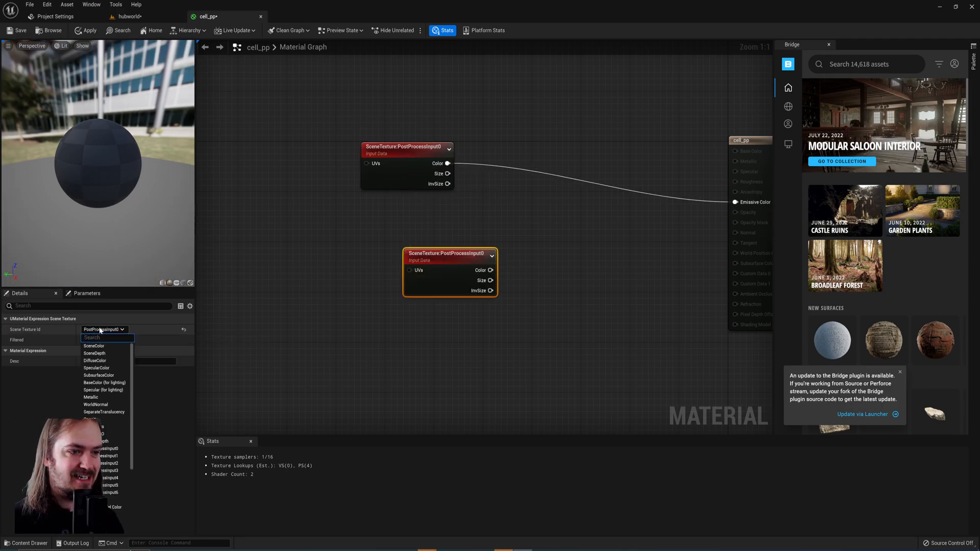
{"action": "mouse_move", "coordinate": [104, 383]}
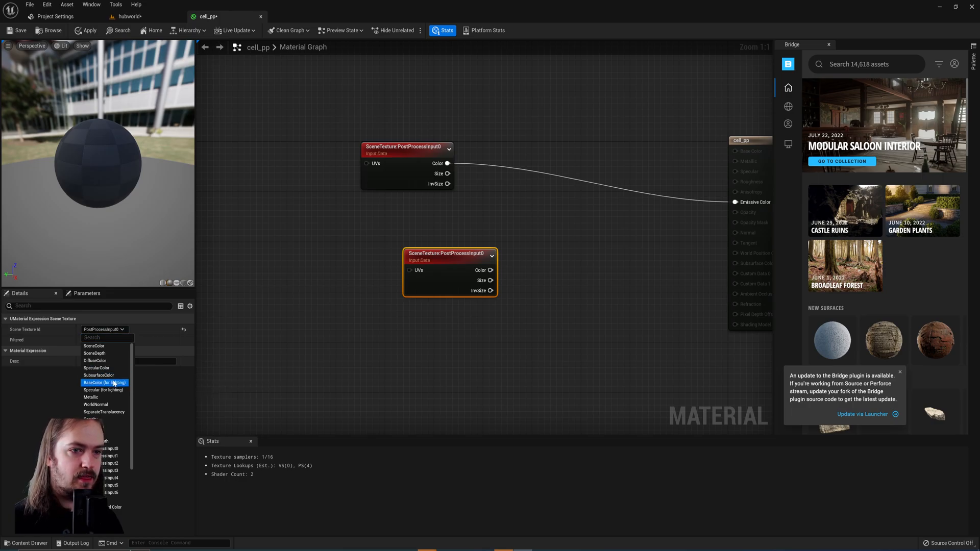
{"action": "left_click", "coordinate": [104, 382]}
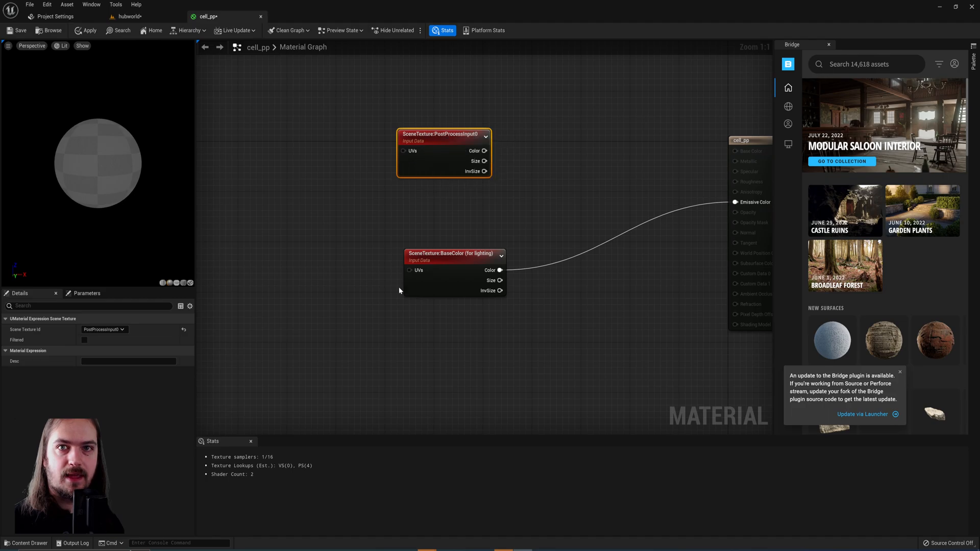
{"action": "mouse_move", "coordinate": [443, 134]}
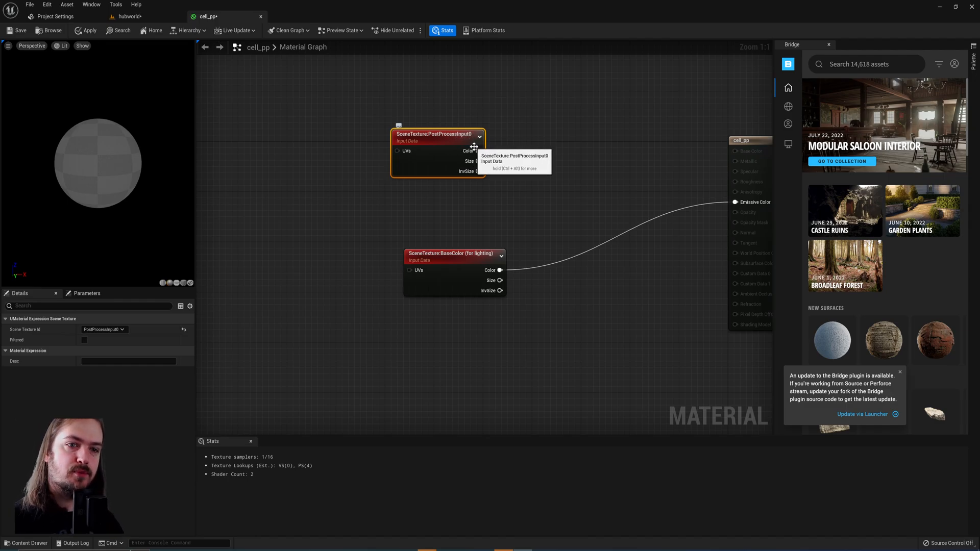
{"action": "mouse_move", "coordinate": [475, 262]}
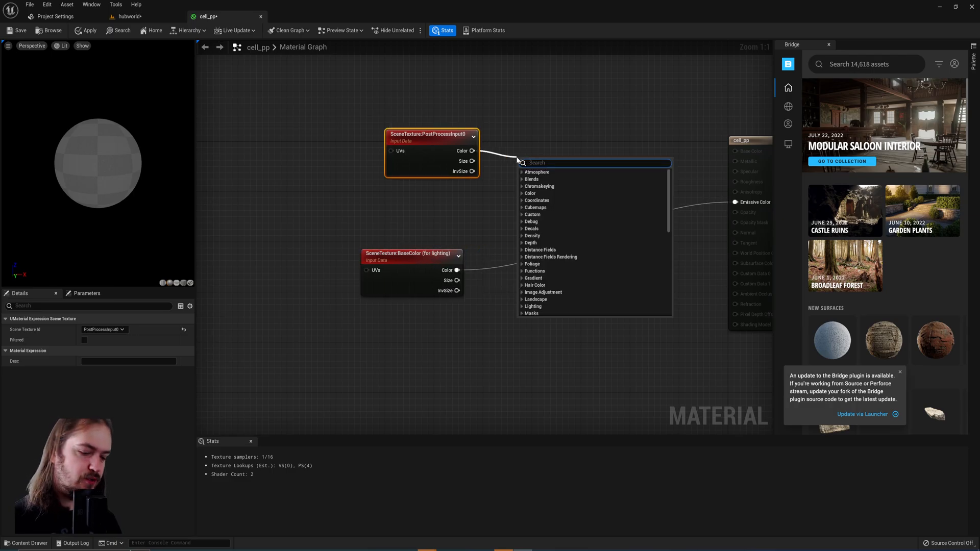
- Search 'des' for a Desaturation node off the PostProcessInput0 colour pin
{"action": "type", "text": "des"}
{"action": "type", "text": "scal"}
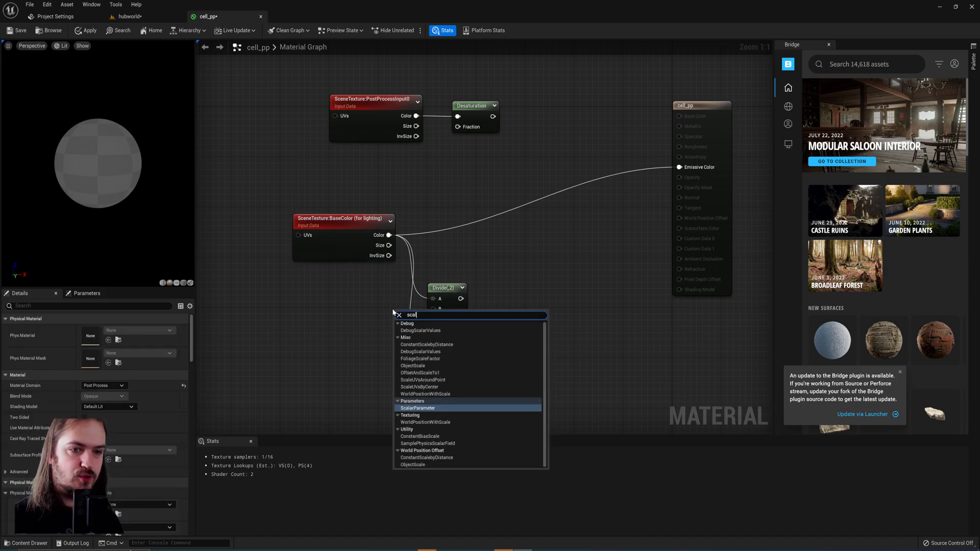
- Add scalar parameters named midtone and shadow and wire them into the two Divide nodes' B pins
{"action": "left_click", "coordinate": [418, 407]}
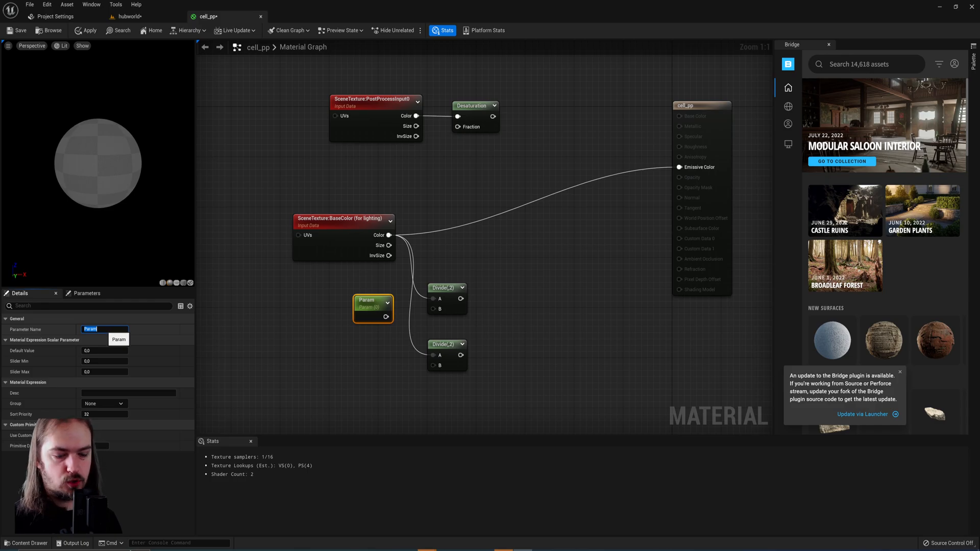
{"action": "type", "text": "midtone"}
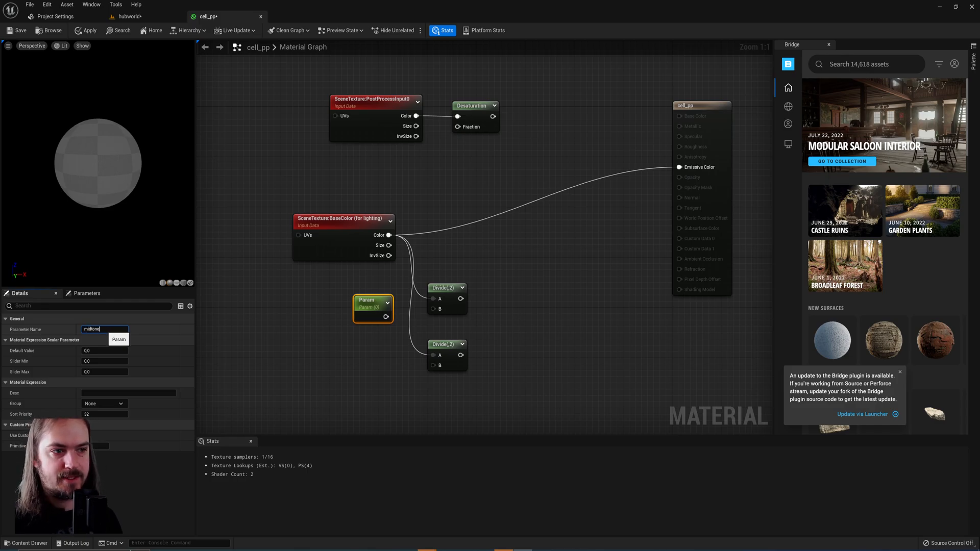
{"action": "key", "text": "Return"}
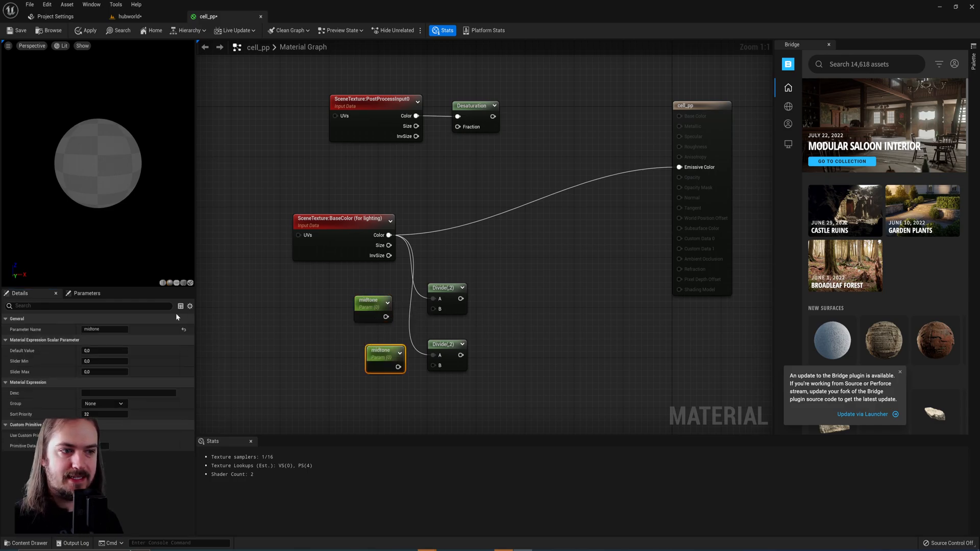
{"action": "triple_click", "coordinate": [104, 330]}
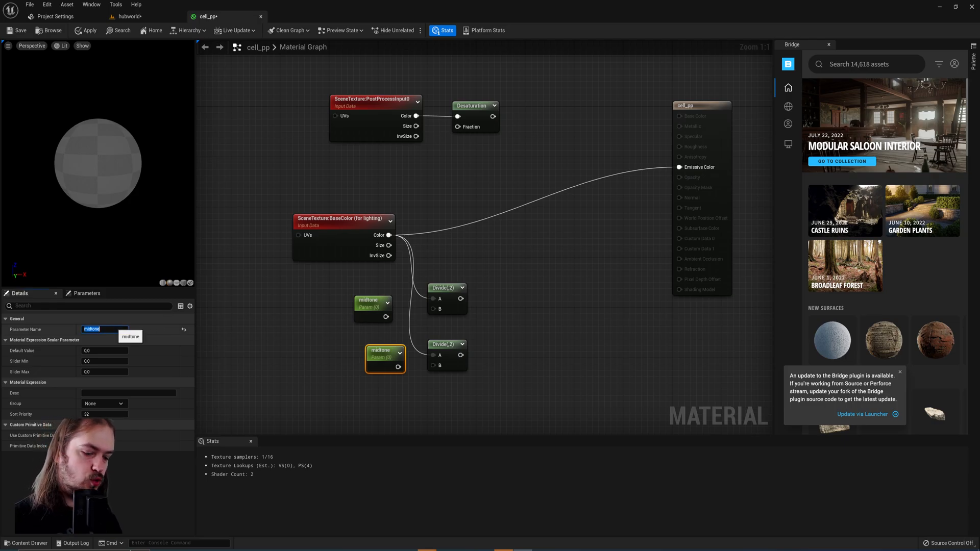
{"action": "type", "text": "shadows"}
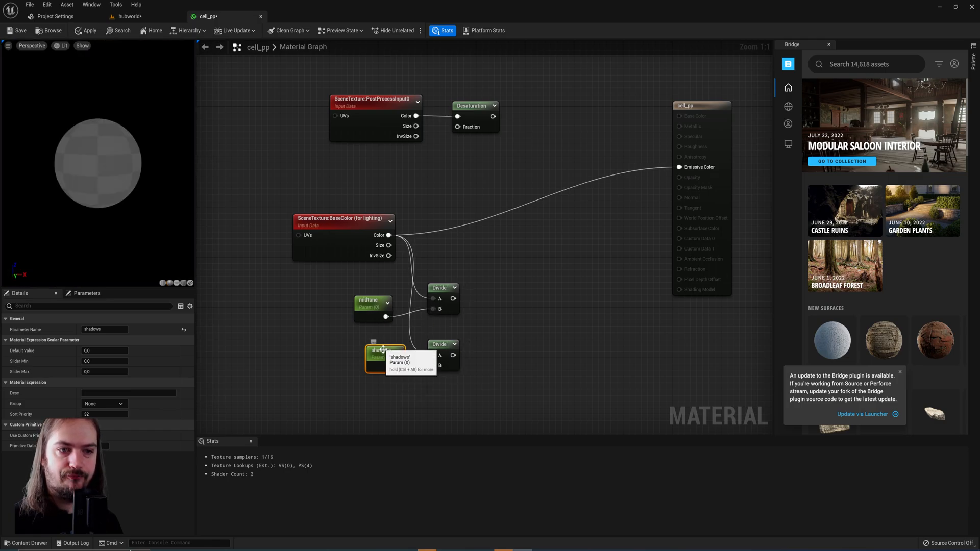
{"action": "left_click", "coordinate": [354, 209]}
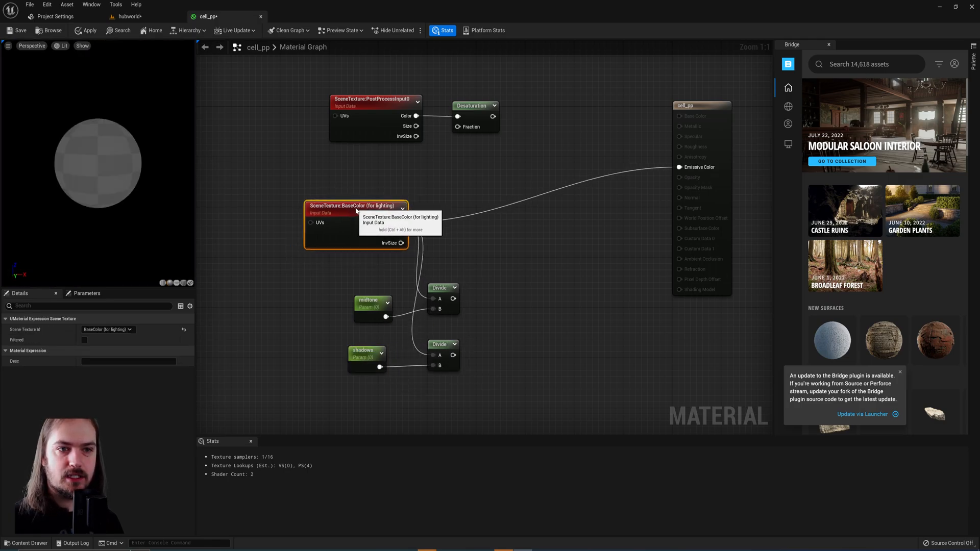
{"action": "left_click", "coordinate": [442, 288]}
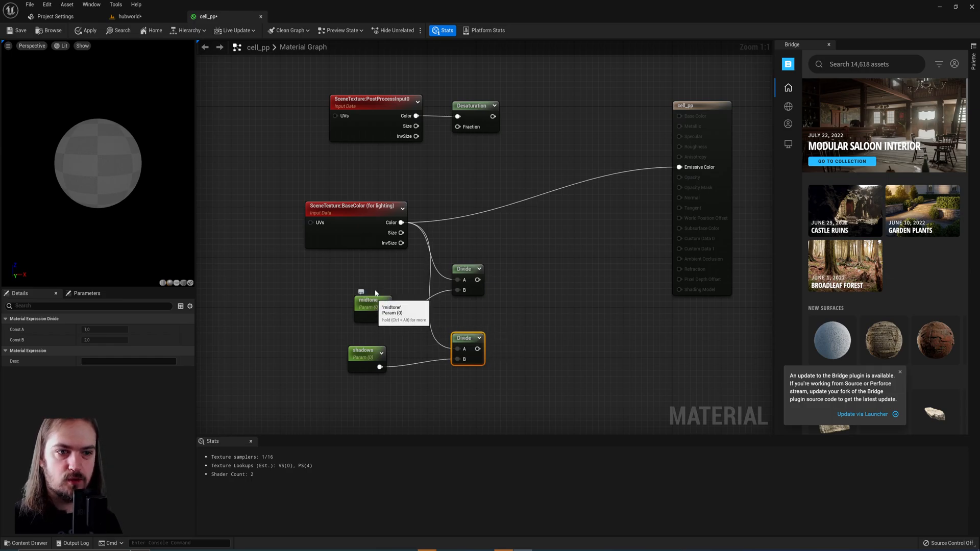
- Set the default values of the midtone and shadows parameters
{"action": "left_click", "coordinate": [370, 303]}
{"action": "type", "text": "3"}
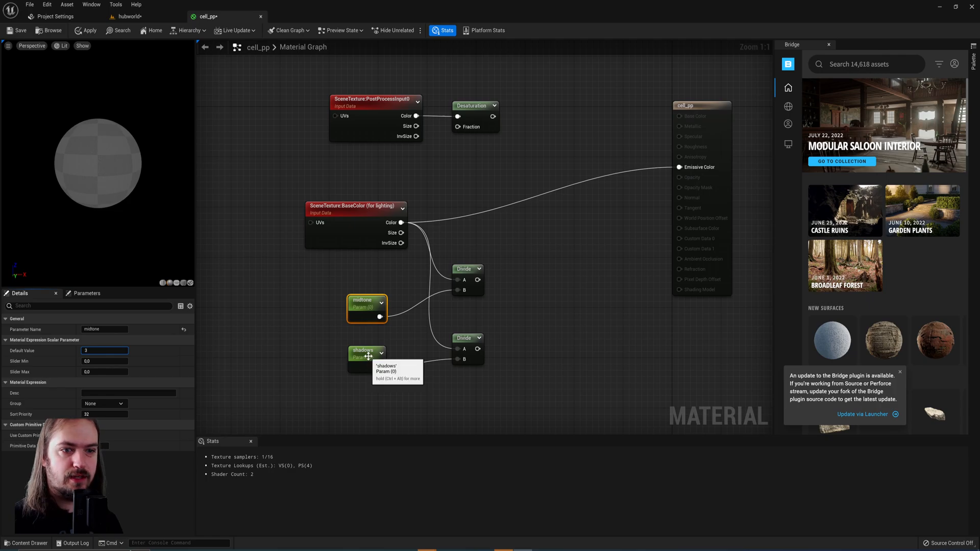
{"action": "left_click", "coordinate": [365, 350]}
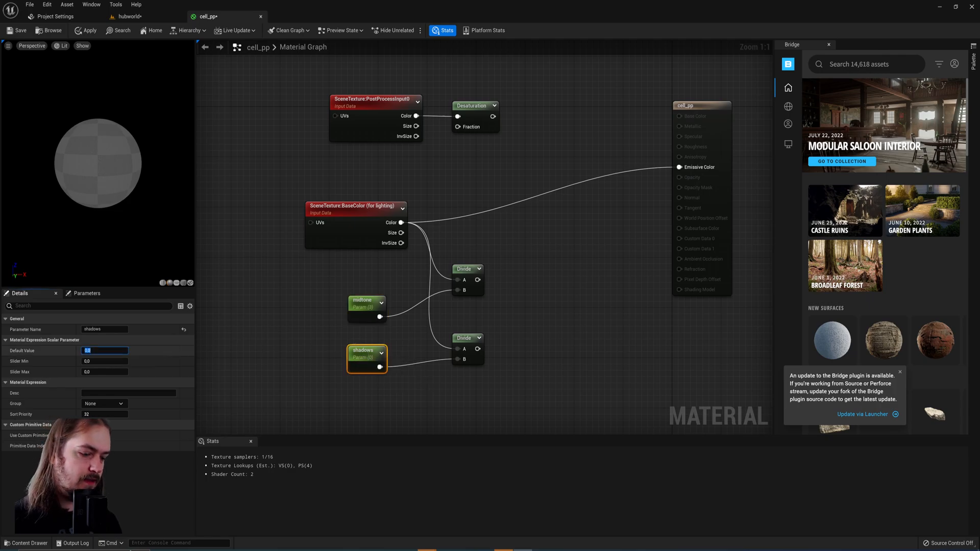
{"action": "left_click", "coordinate": [426, 394]}
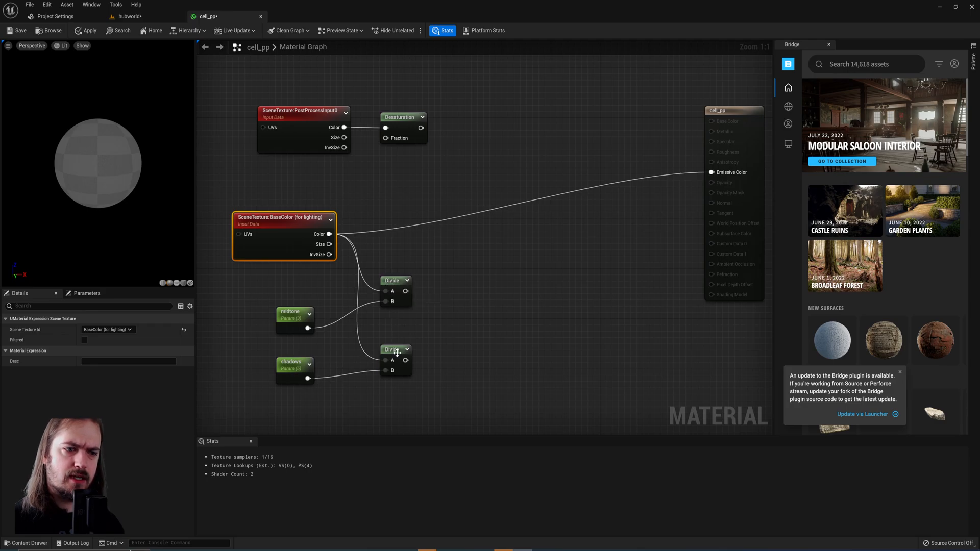
{"action": "mouse_move", "coordinate": [394, 349]}
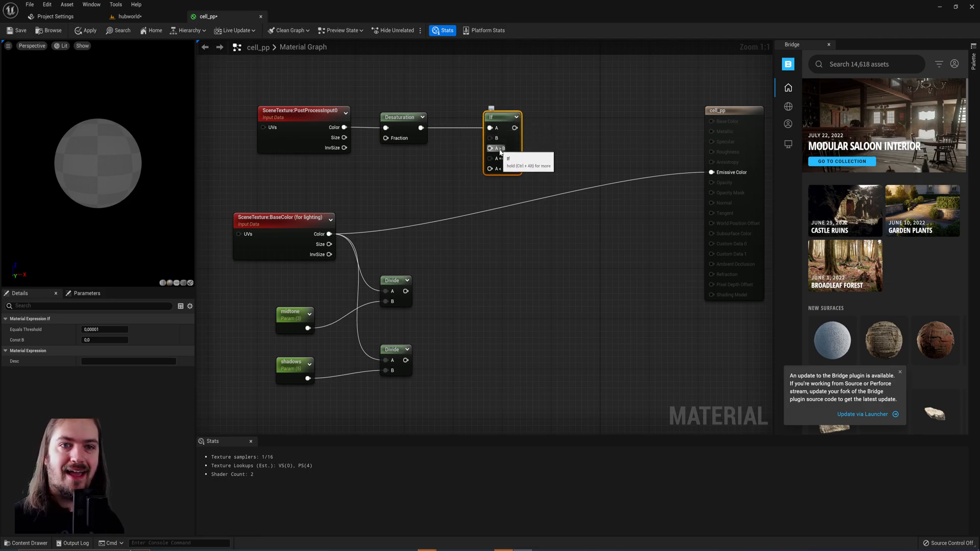
{"action": "mouse_move", "coordinate": [504, 168]}
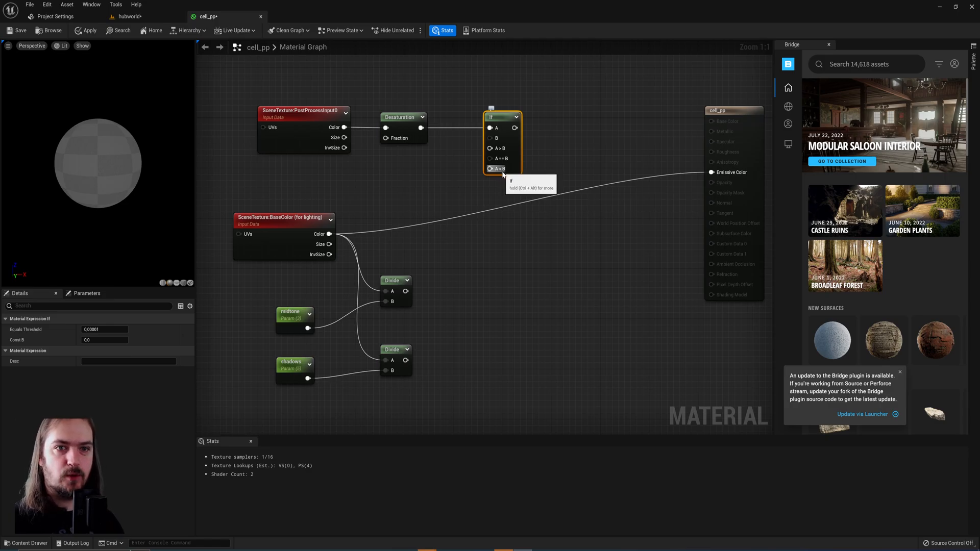
{"action": "mouse_move", "coordinate": [490, 149]}
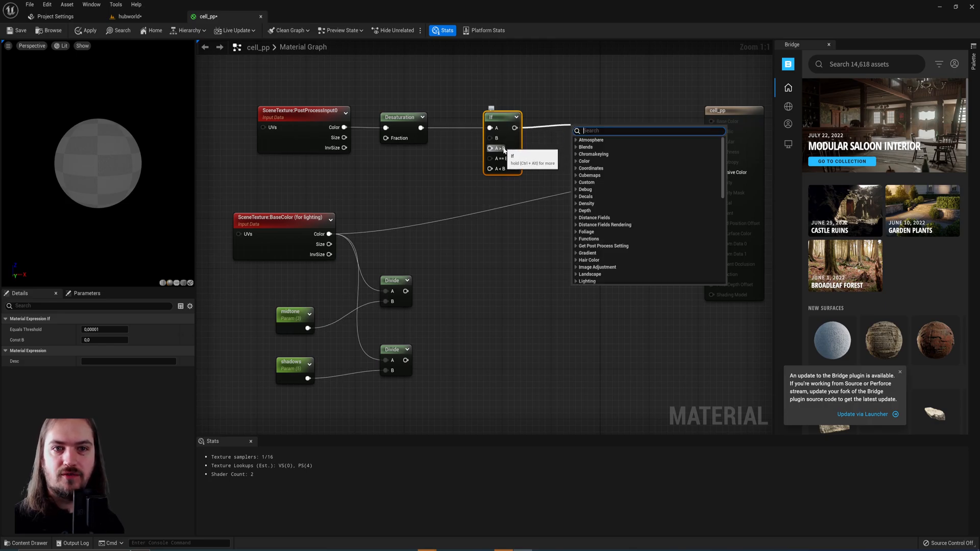
{"action": "mouse_move", "coordinate": [495, 169]}
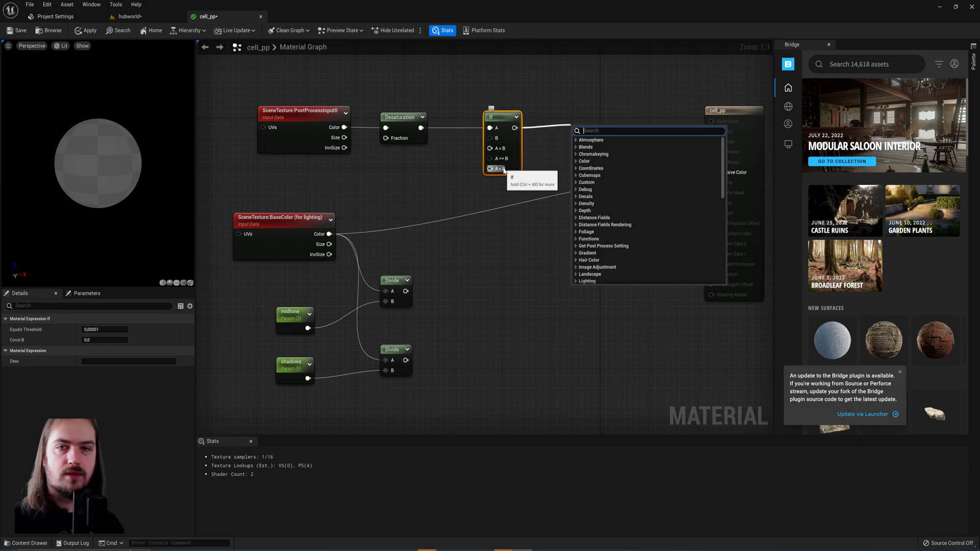
- Place a highlight range scalar parameter below the If node for its B input
{"action": "left_click", "coordinate": [459, 164]}
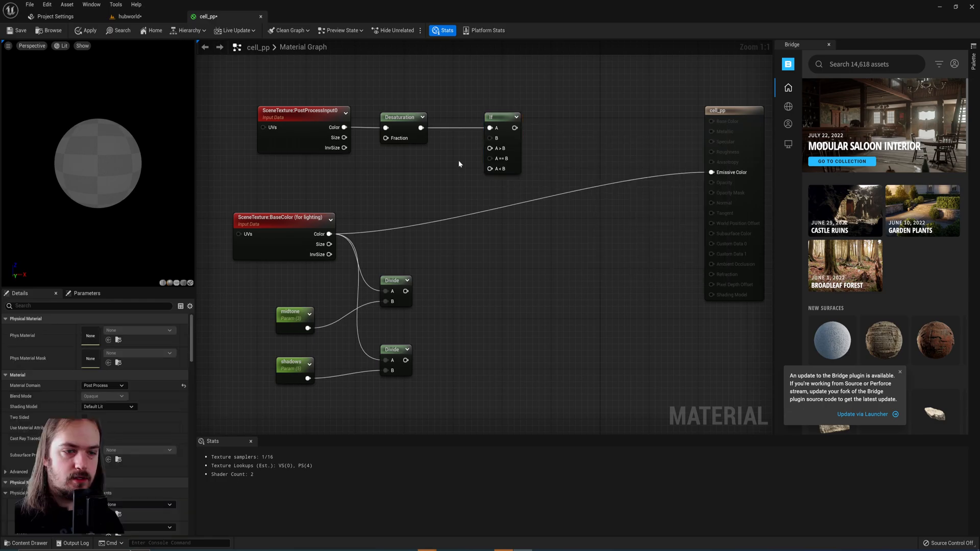
{"action": "left_click", "coordinate": [478, 172]}
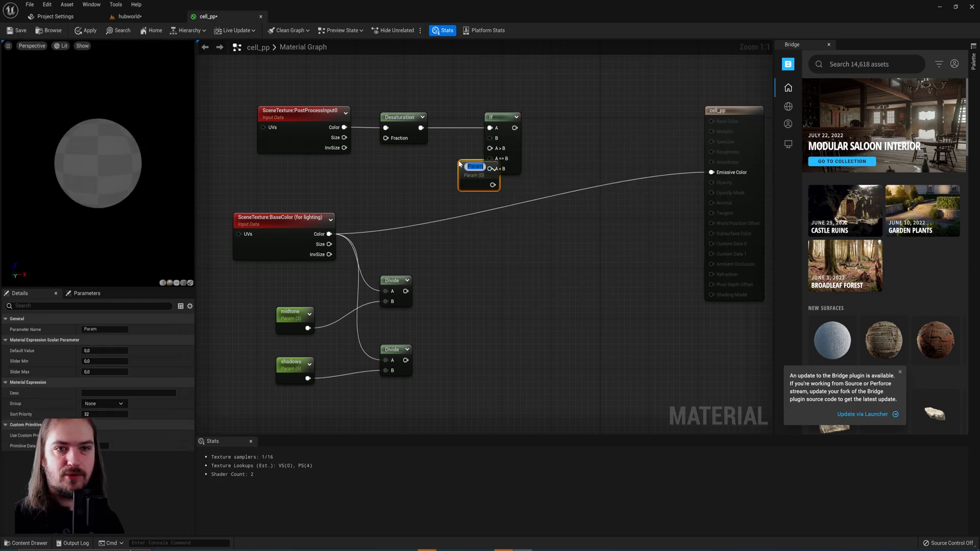
{"action": "type", "text": "hightlight range"}
{"action": "left_click", "coordinate": [104, 350]}
{"action": "type", "text": "0.7"}
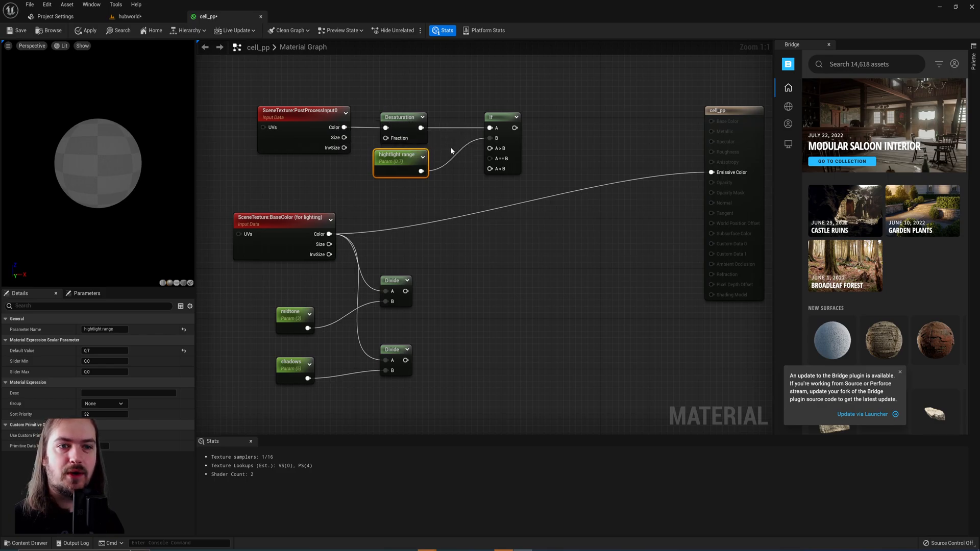
{"action": "mouse_move", "coordinate": [399, 164]}
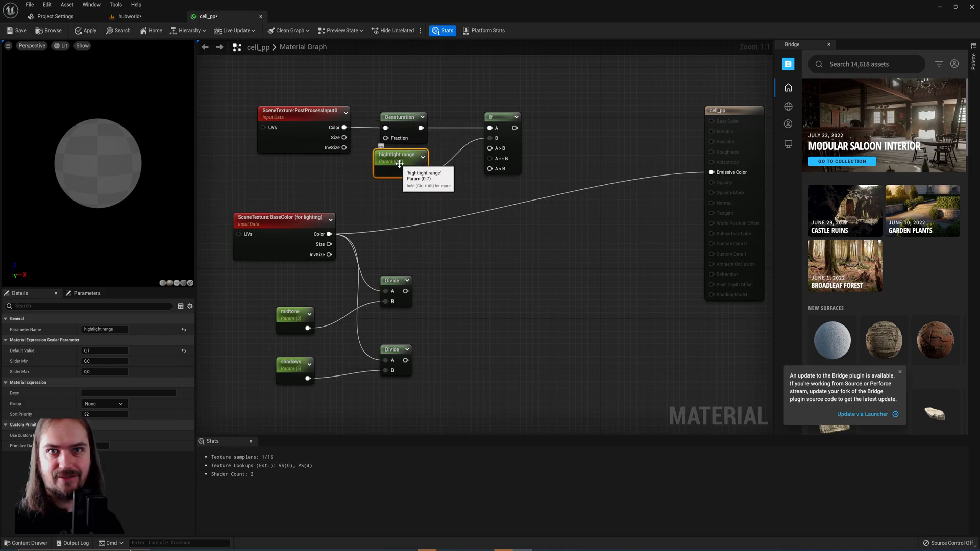
{"action": "mouse_move", "coordinate": [438, 164]}
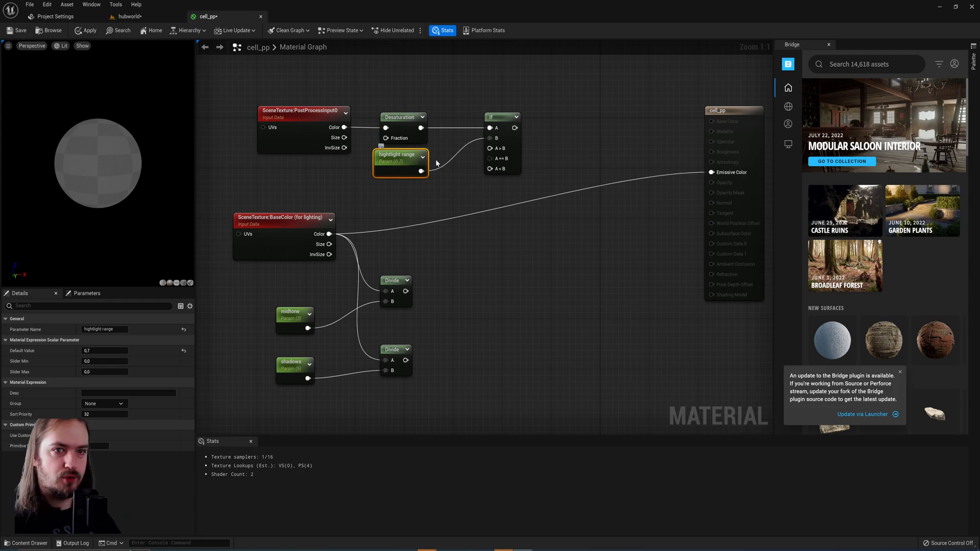
{"action": "mouse_move", "coordinate": [489, 148]}
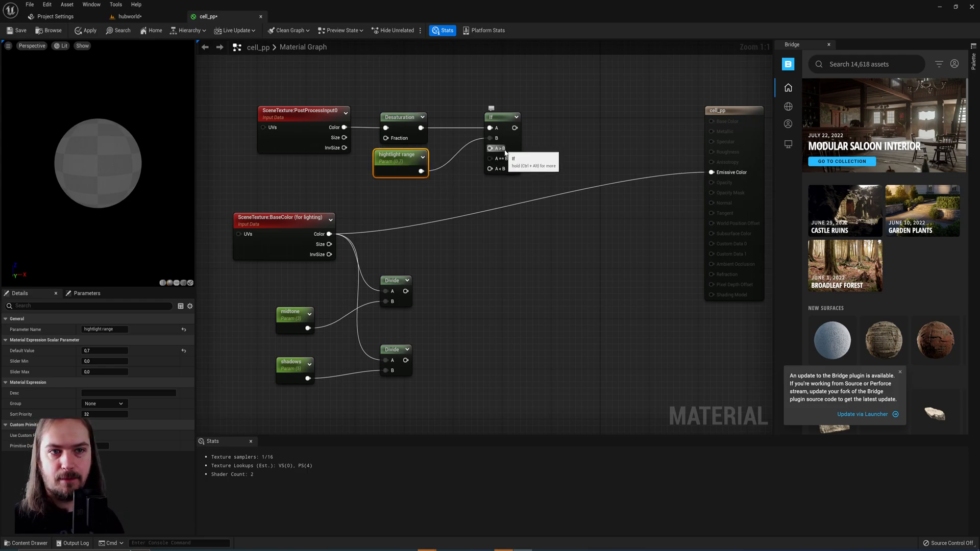
{"action": "mouse_move", "coordinate": [491, 158]}
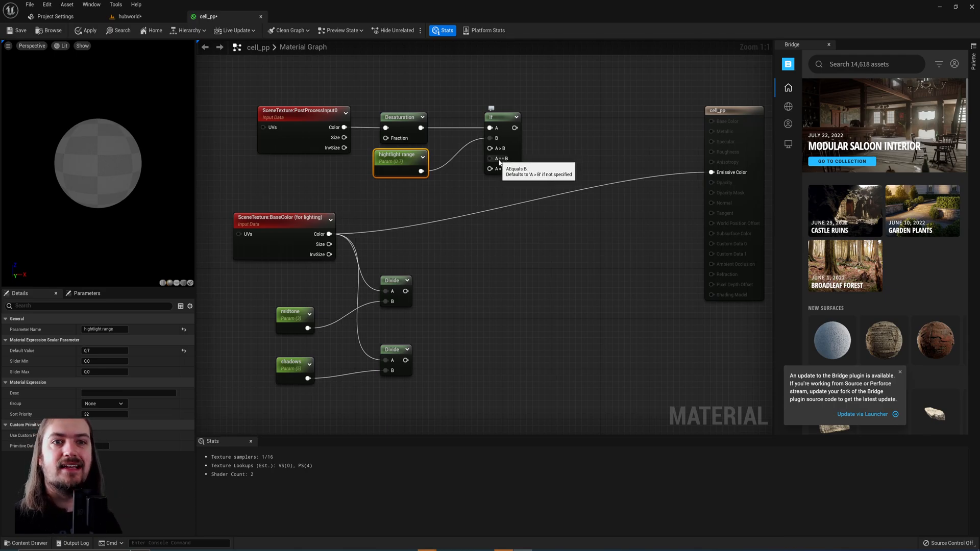
{"action": "mouse_move", "coordinate": [502, 180]}
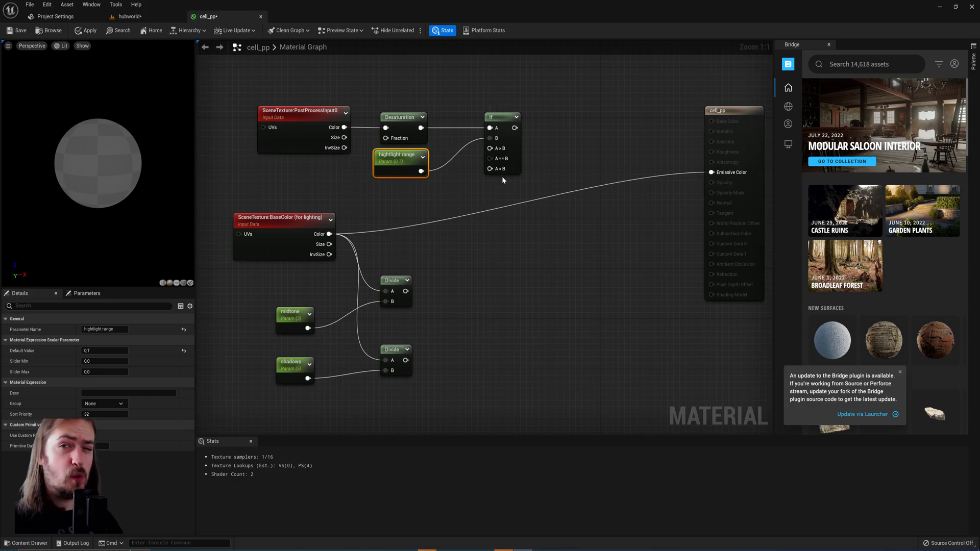
{"action": "mouse_move", "coordinate": [491, 168]}
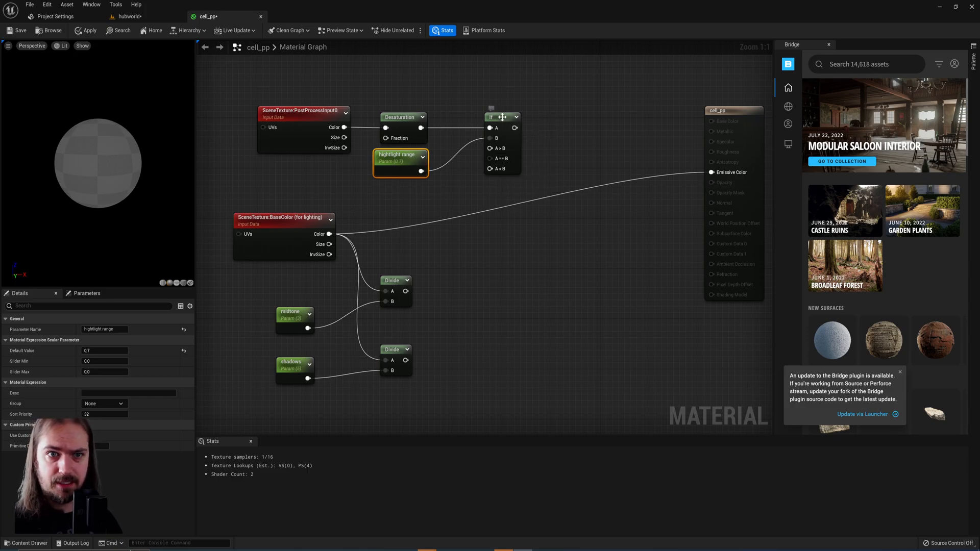
- Position the highlight If node and apply the material to update the preview
{"action": "left_click", "coordinate": [511, 117]}
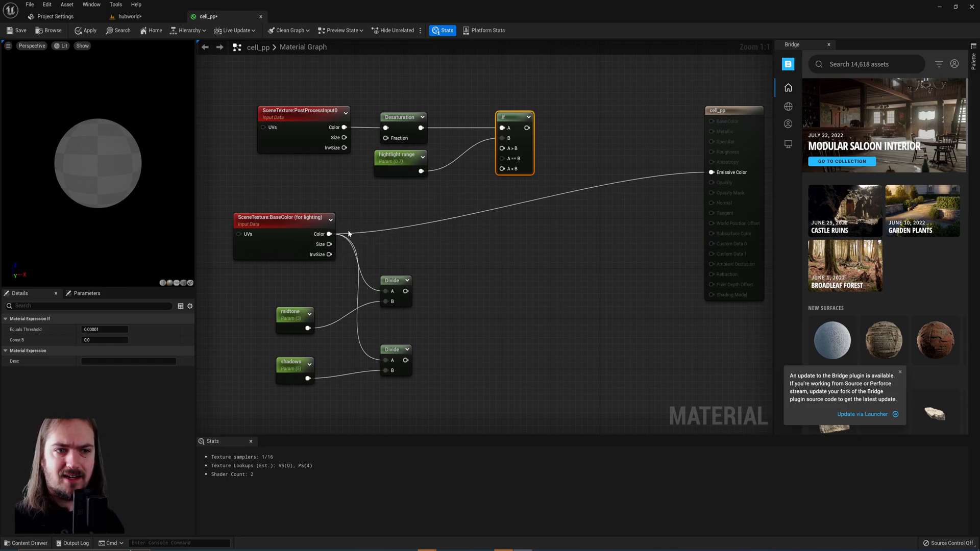
{"action": "mouse_move", "coordinate": [329, 234]}
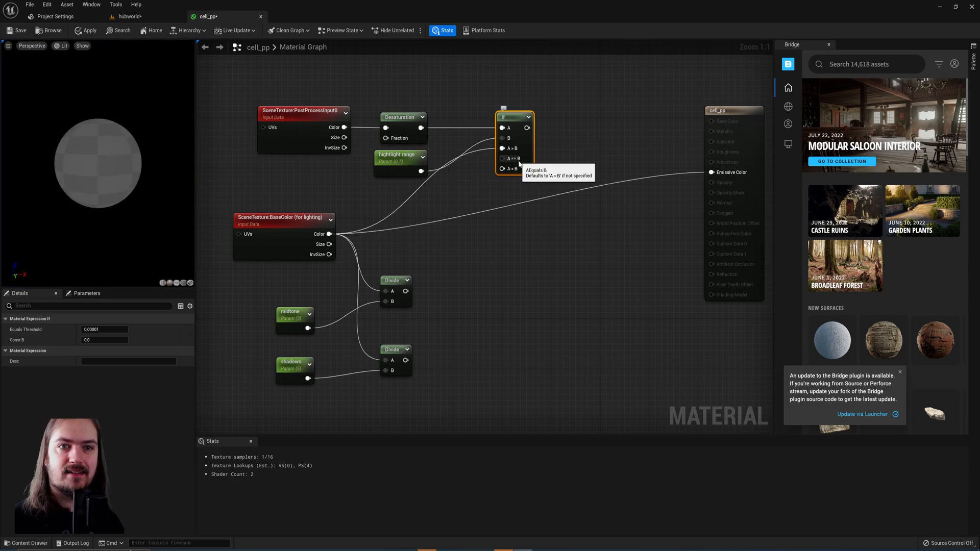
{"action": "mouse_move", "coordinate": [453, 199]}
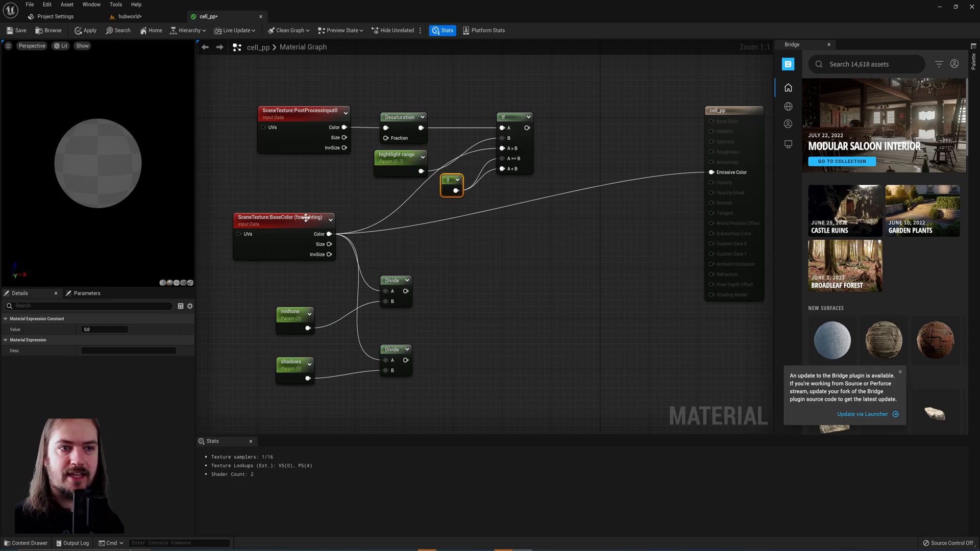
{"action": "mouse_move", "coordinate": [527, 128]}
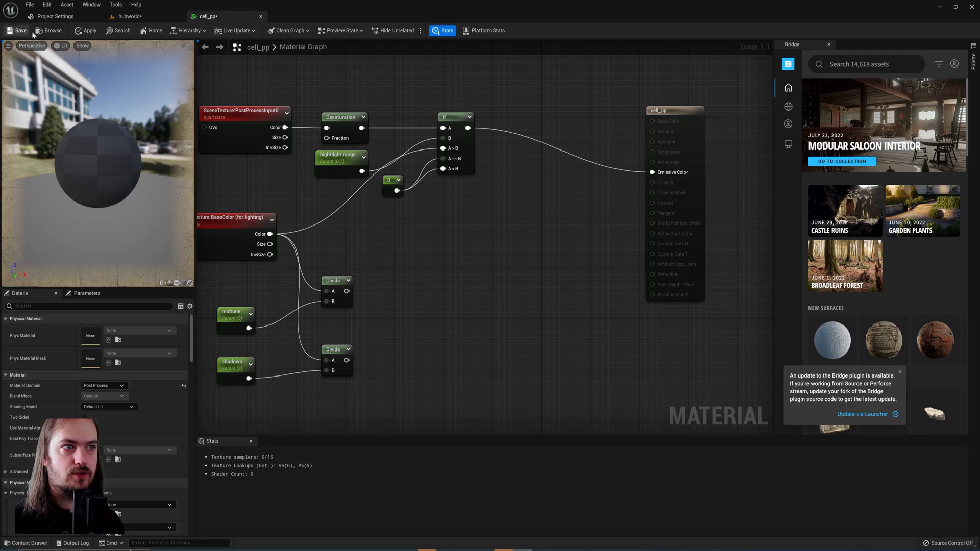
{"action": "left_click", "coordinate": [129, 16]}
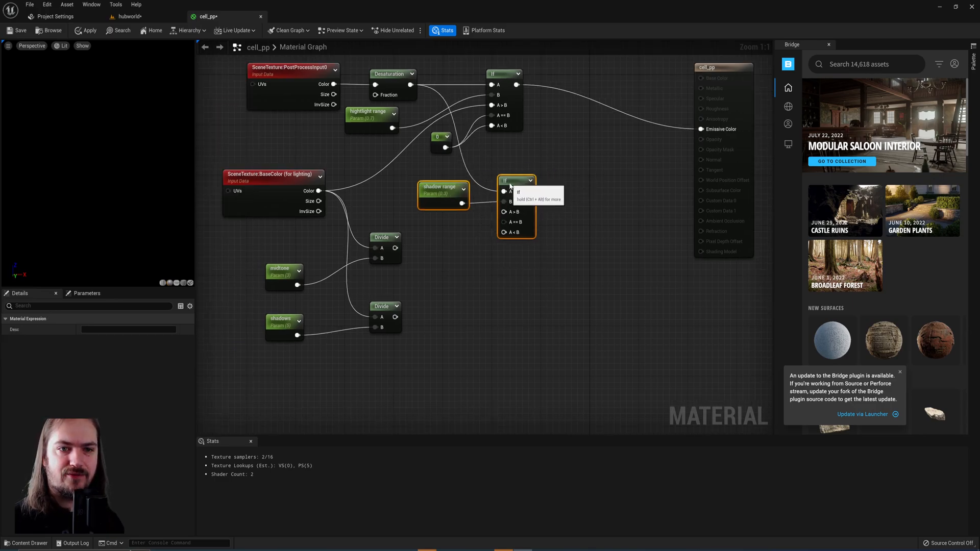
- Wire the shadow If node with the Divide results and apply the material
{"action": "left_click", "coordinate": [447, 244]}
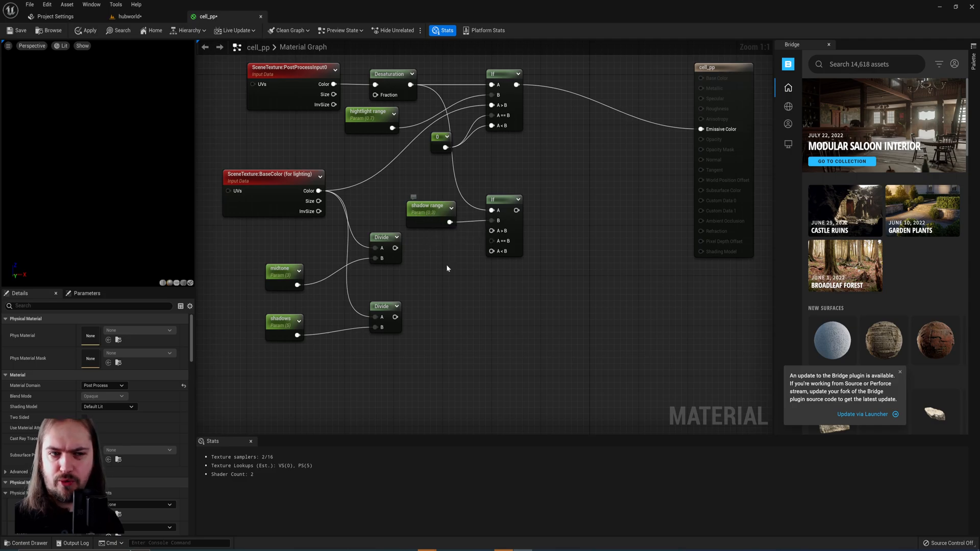
{"action": "mouse_move", "coordinate": [396, 182]}
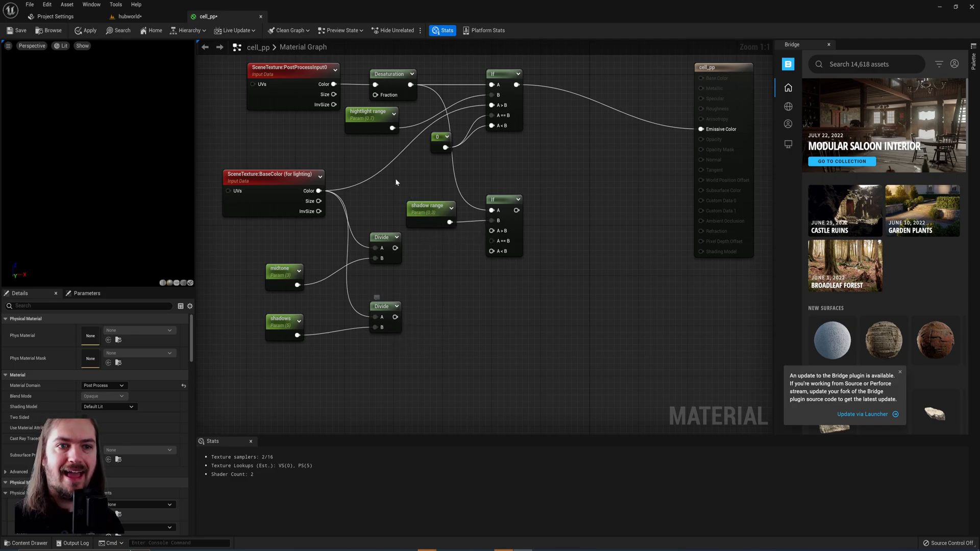
{"action": "mouse_move", "coordinate": [397, 258]}
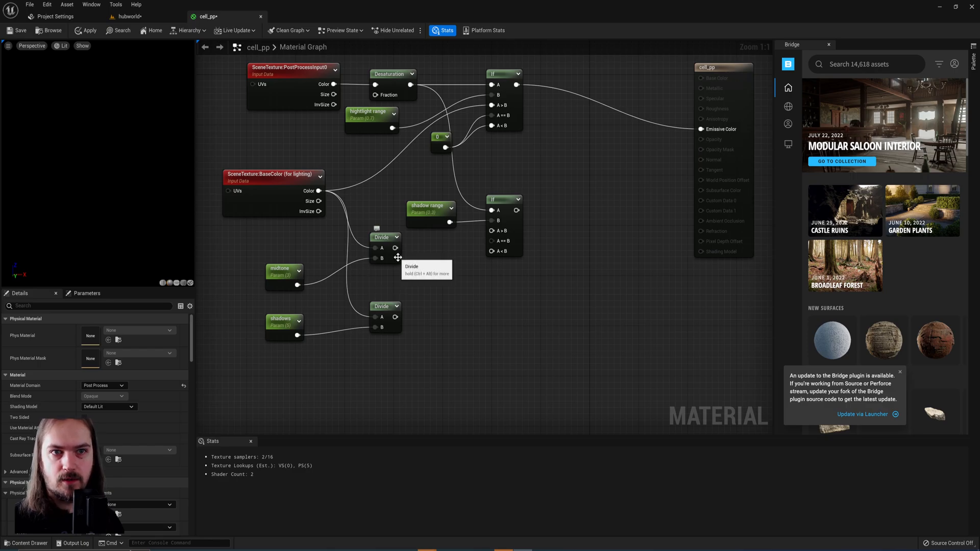
{"action": "mouse_move", "coordinate": [519, 186]}
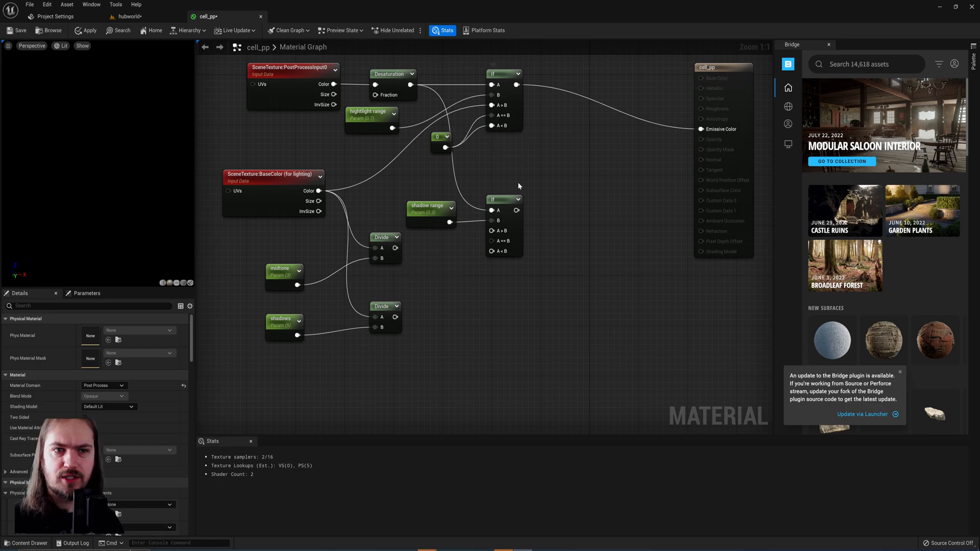
{"action": "mouse_move", "coordinate": [508, 199]}
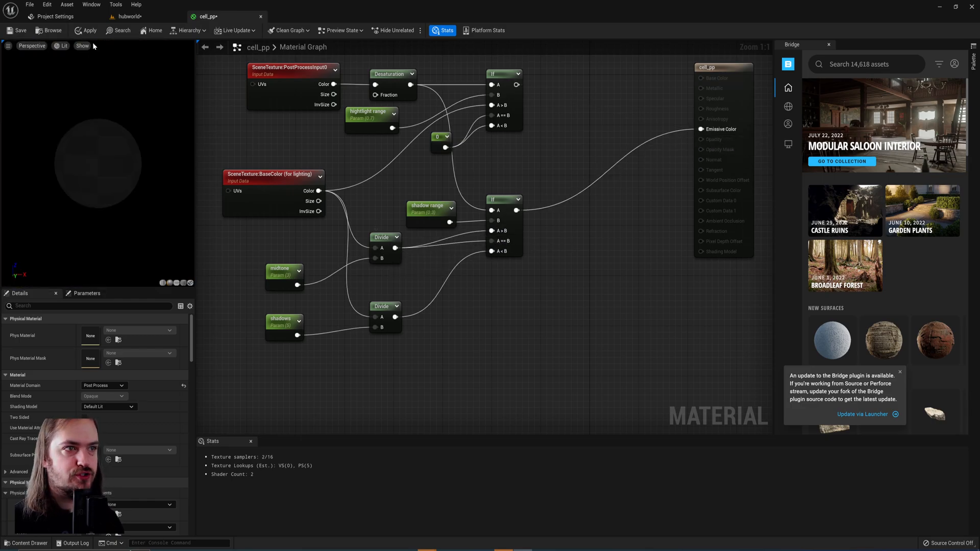
{"action": "left_click", "coordinate": [125, 16]}
{"action": "type", "text": "add"}
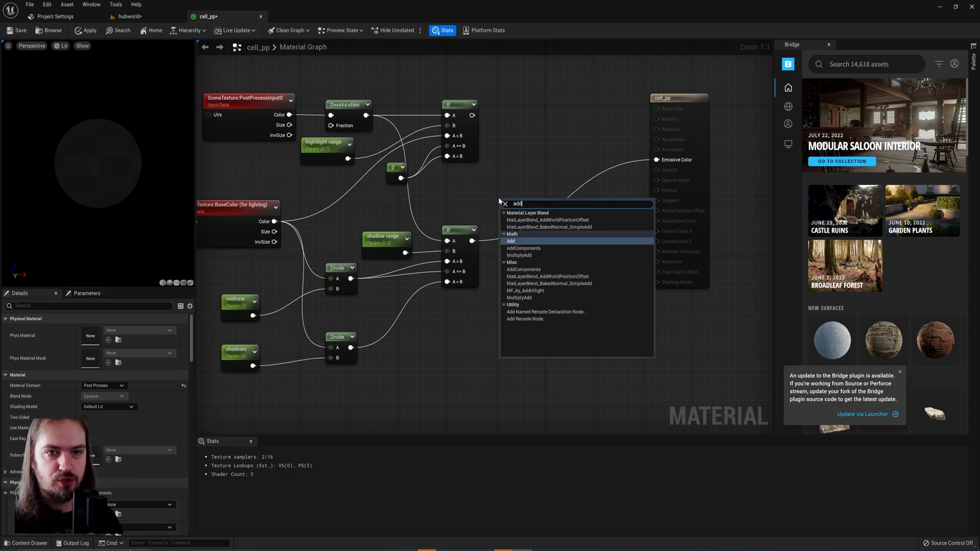
- Place an Add node combining the If masks and drive Emissive Color from it
{"action": "left_click", "coordinate": [510, 241]}
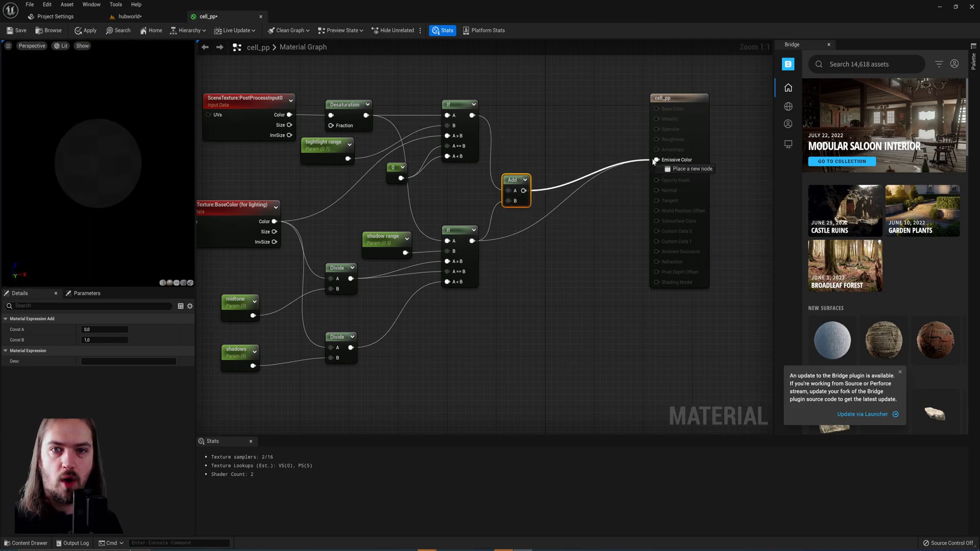
{"action": "left_click", "coordinate": [129, 17]}
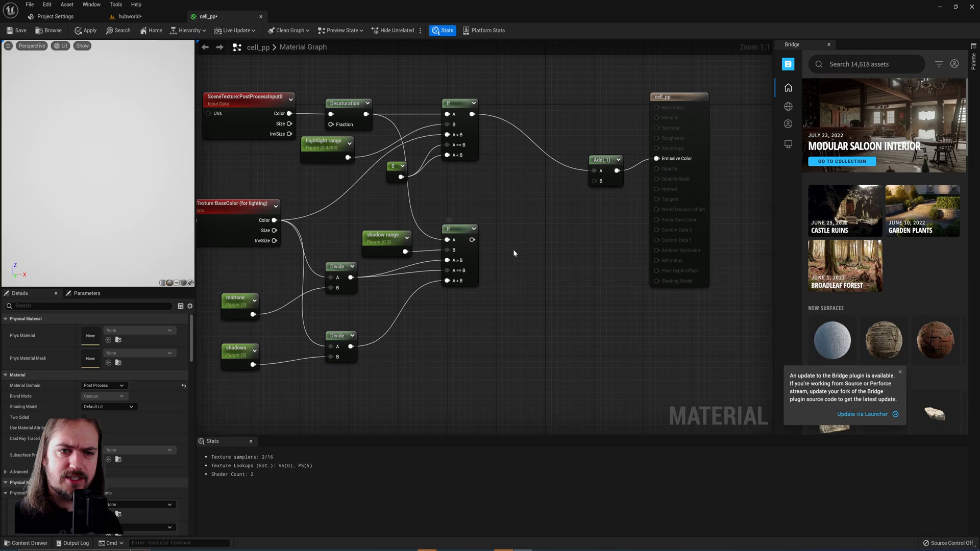
- Wire the third If node into Add's B input, then return to the hubworld level
{"action": "left_click", "coordinate": [550, 259]}
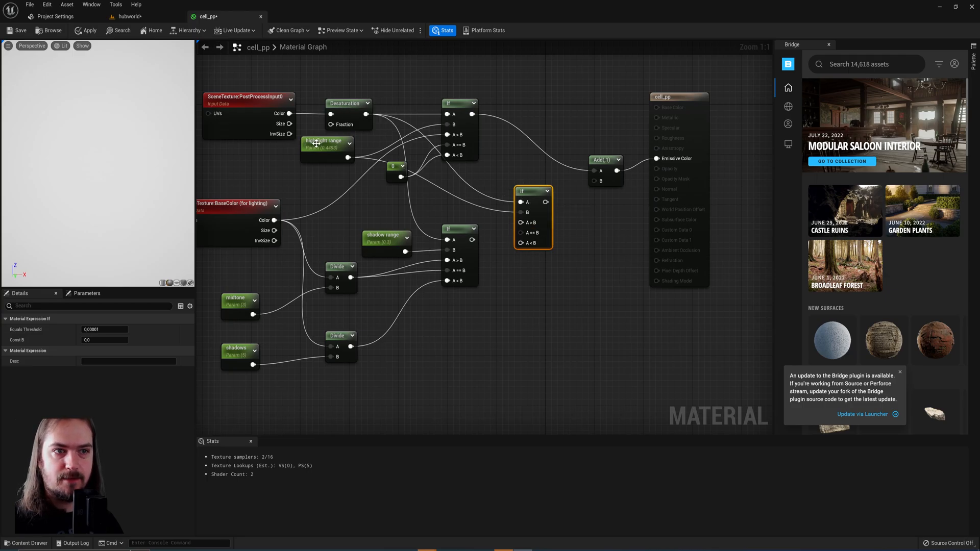
{"action": "mouse_move", "coordinate": [395, 175]}
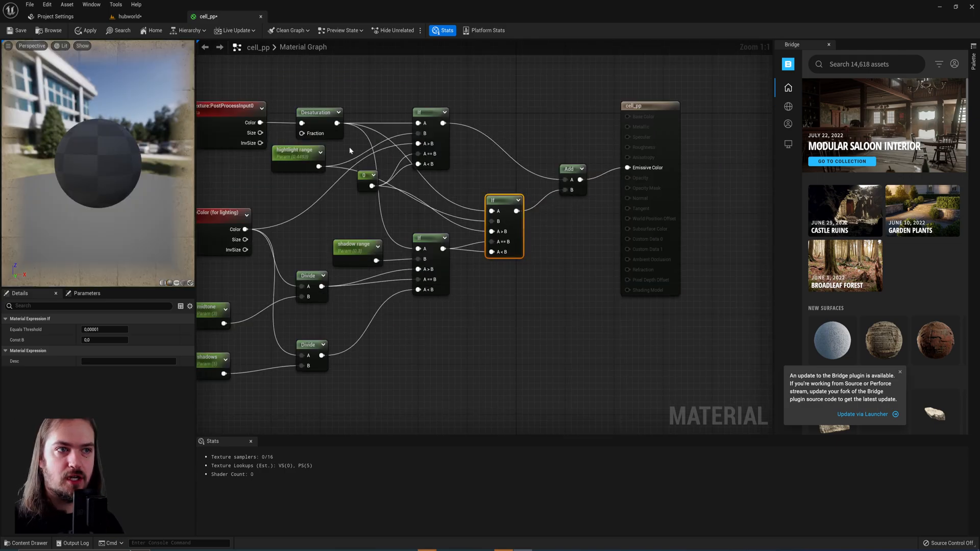
{"action": "mouse_move", "coordinate": [127, 17]}
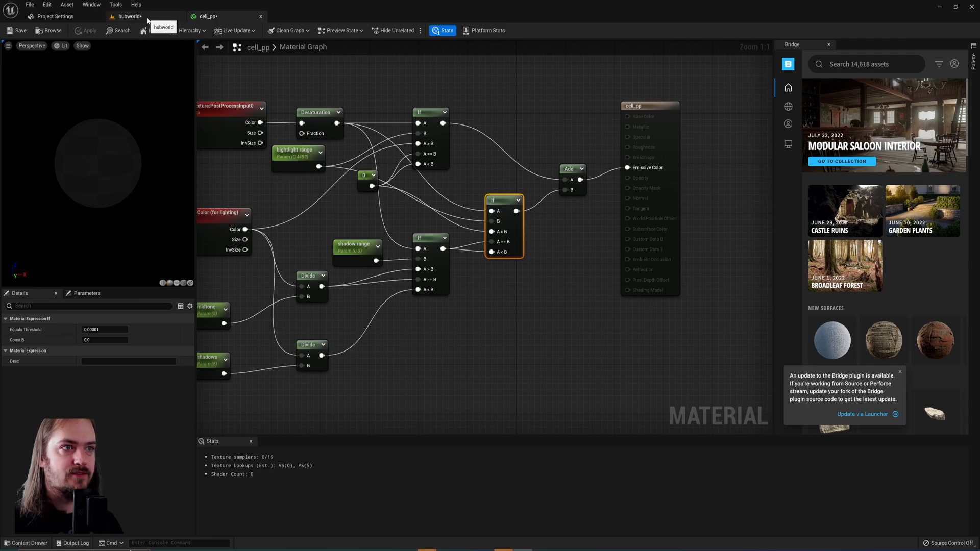
{"action": "left_click", "coordinate": [128, 17]}
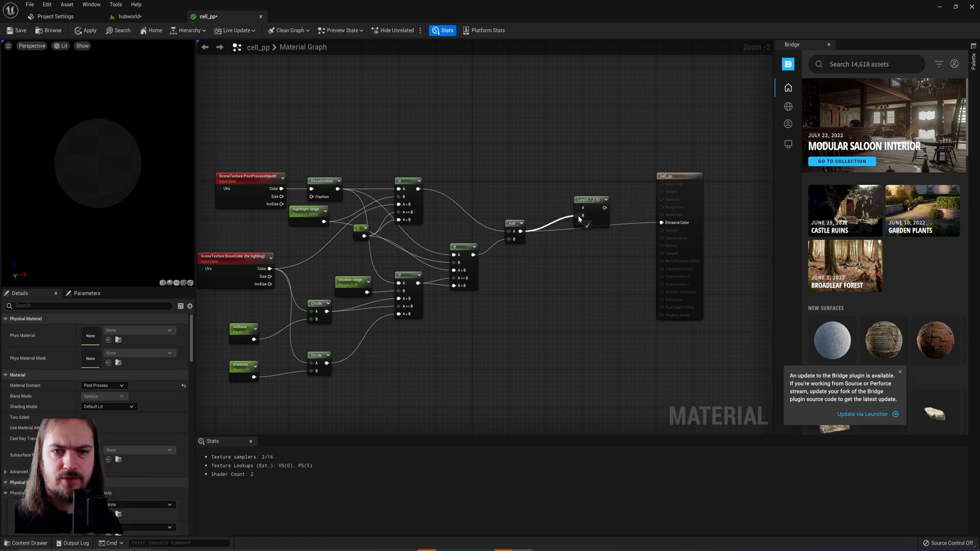
- Route the Add result through the new Lerp node toward Emissive Color
{"action": "left_click", "coordinate": [253, 130]}
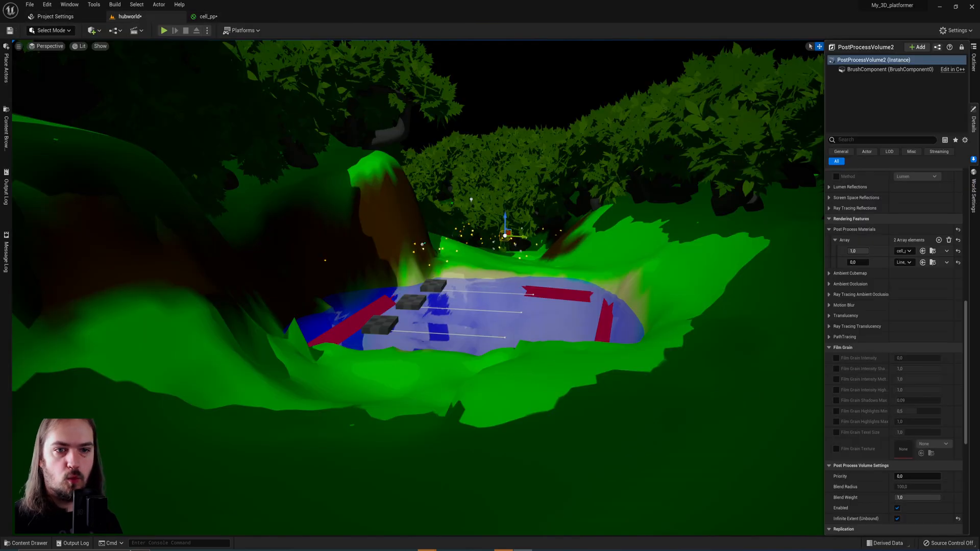
- Open the cel_pp material instance from PostProcessVolume2's Post Process Materials
{"action": "left_click", "coordinate": [27, 542]}
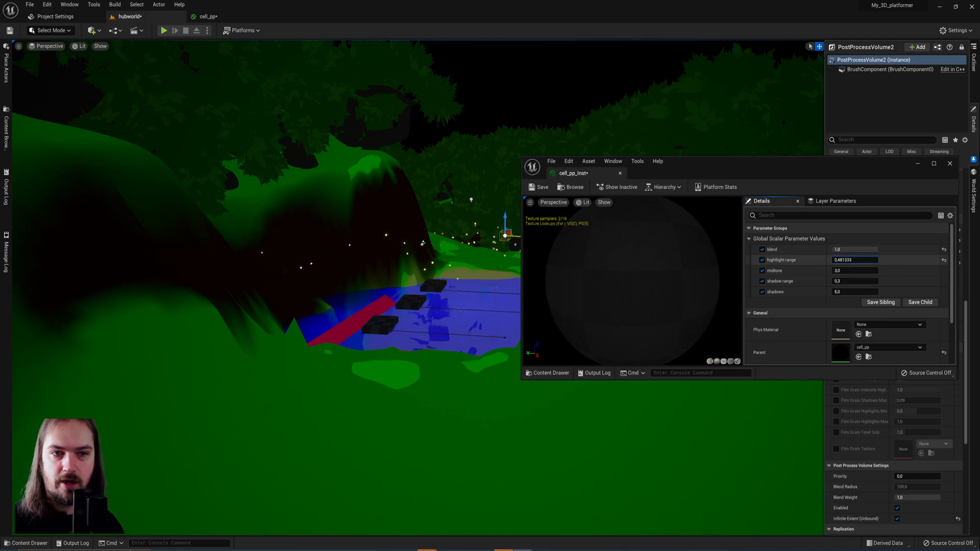
- Set the instance's highlight range to 0.348 and shadow range to 0.044
{"action": "type", "text": "0.348"}
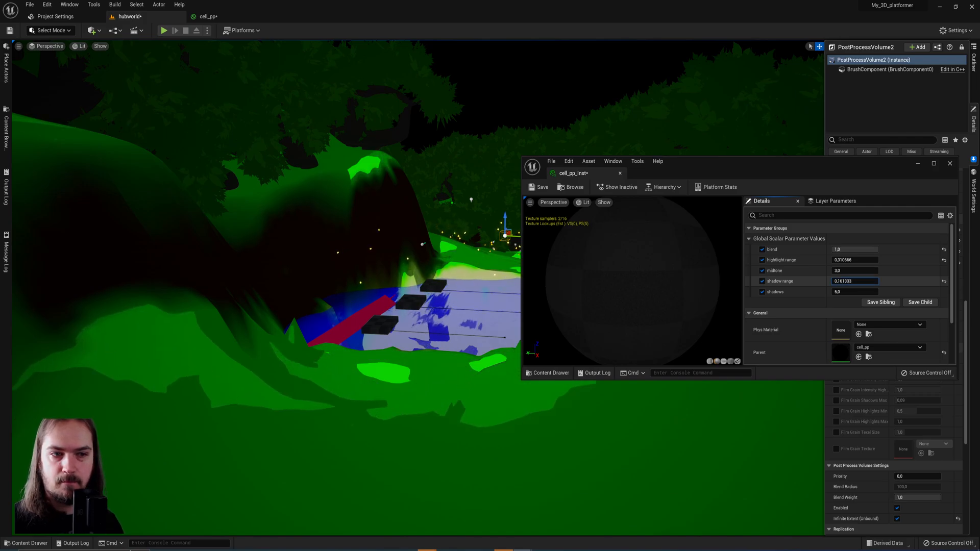
{"action": "type", "text": "0.044"}
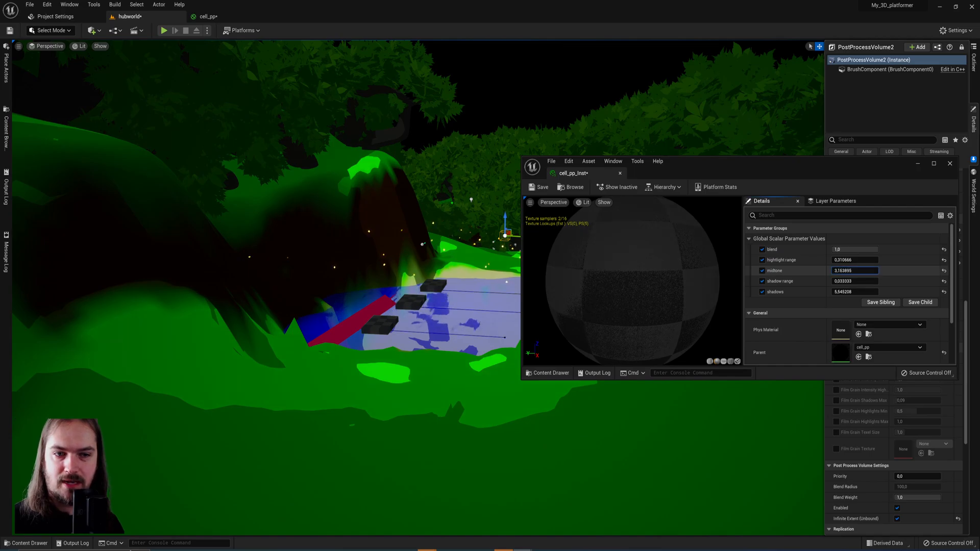
- Set midtone to 4.611086 and shadows to 2.78676, then play the level to test
{"action": "triple_click", "coordinate": [854, 270]}
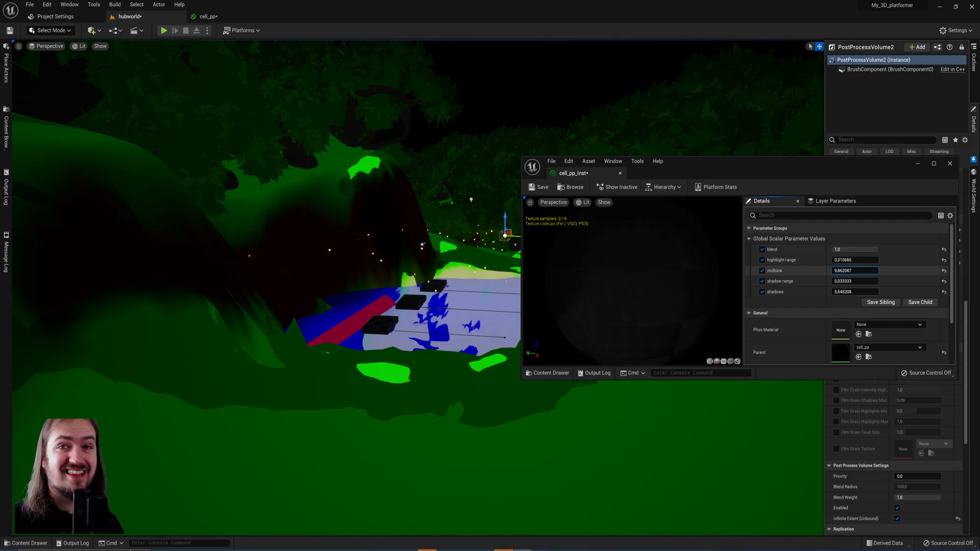
{"action": "mouse_move", "coordinate": [854, 269]}
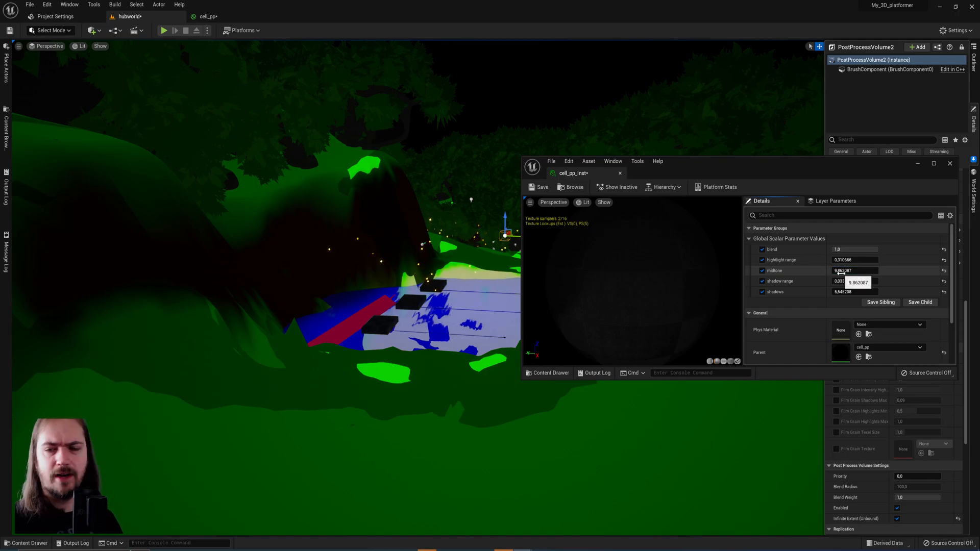
{"action": "type", "text": "4.611086"}
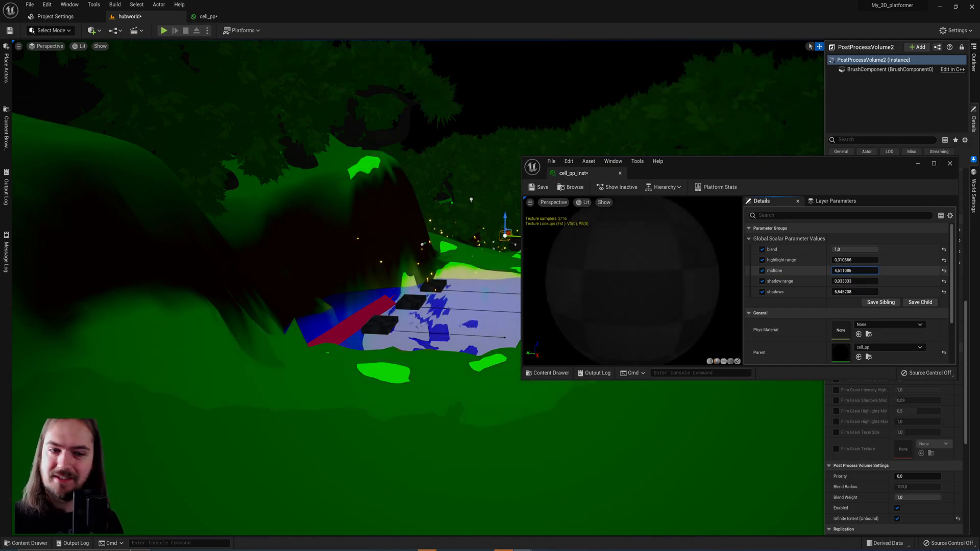
{"action": "type", "text": "2.78676"}
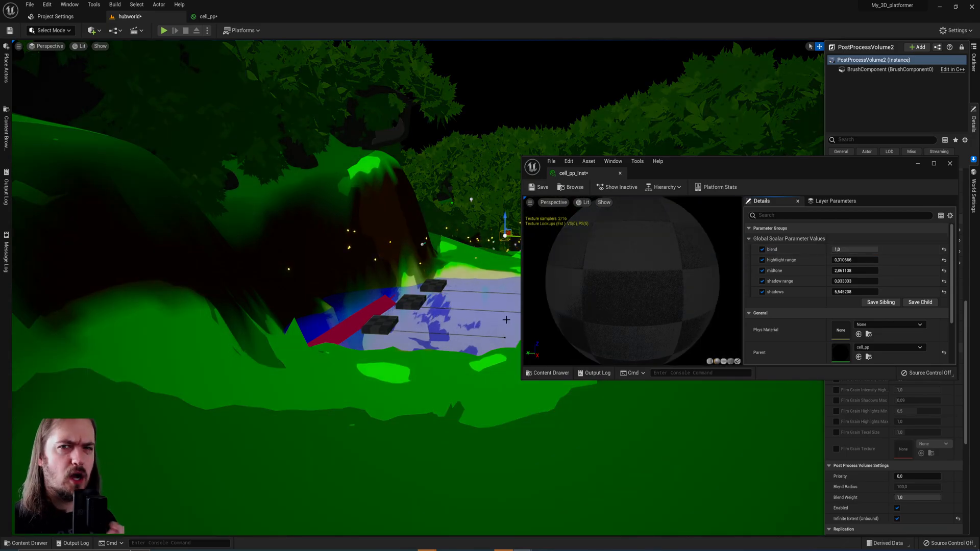
{"action": "left_click", "coordinate": [163, 29]}
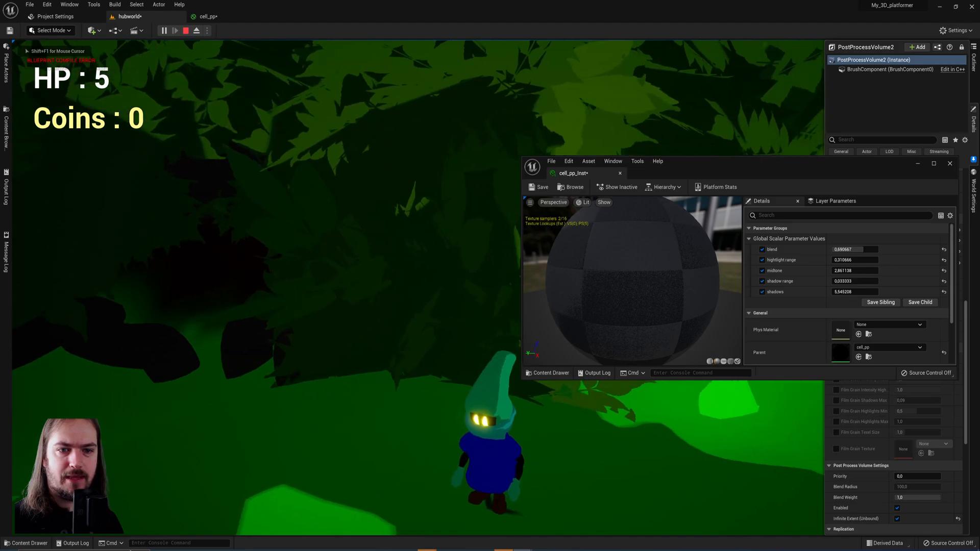